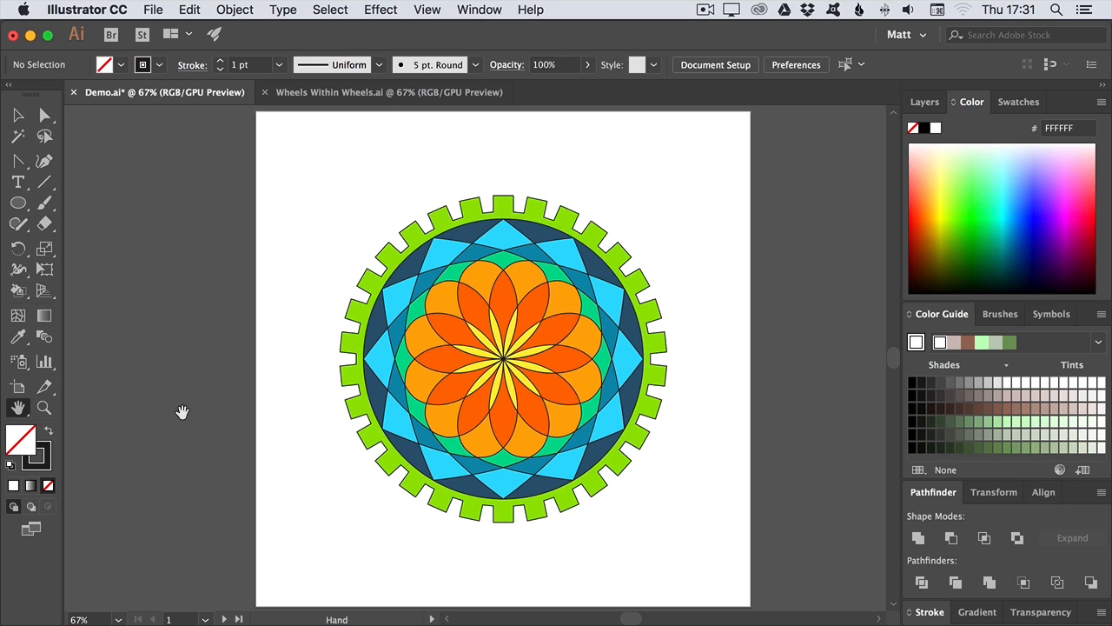
mouse_move(654, 392)
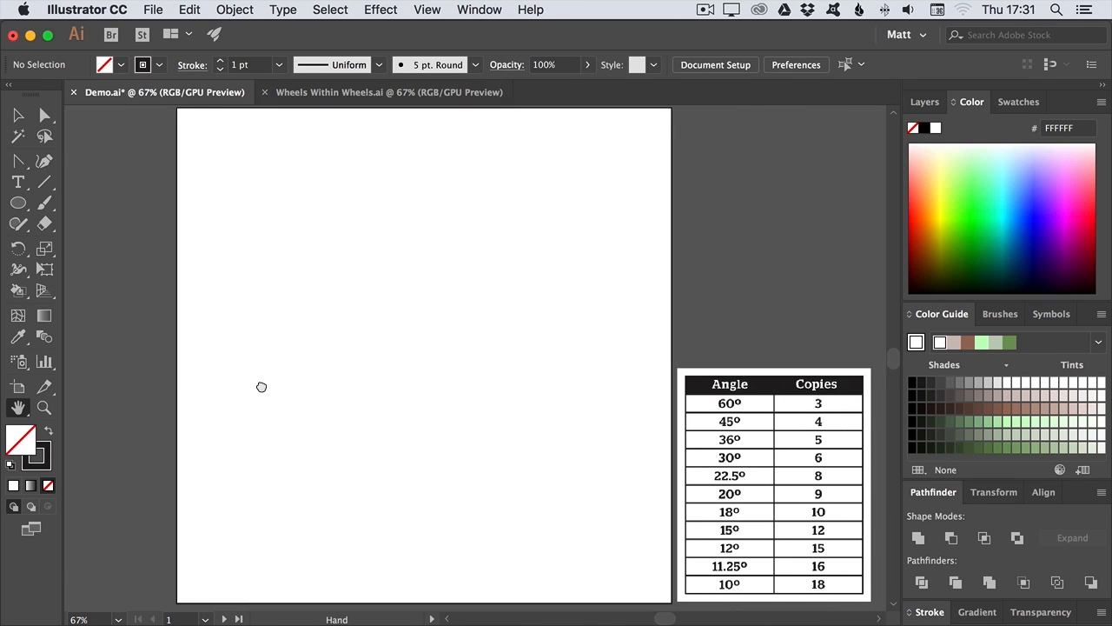
- Draw a tall narrow rectangle with the Rectangle Tool, Alt-dragged from the artboard centre
left_click(18, 202)
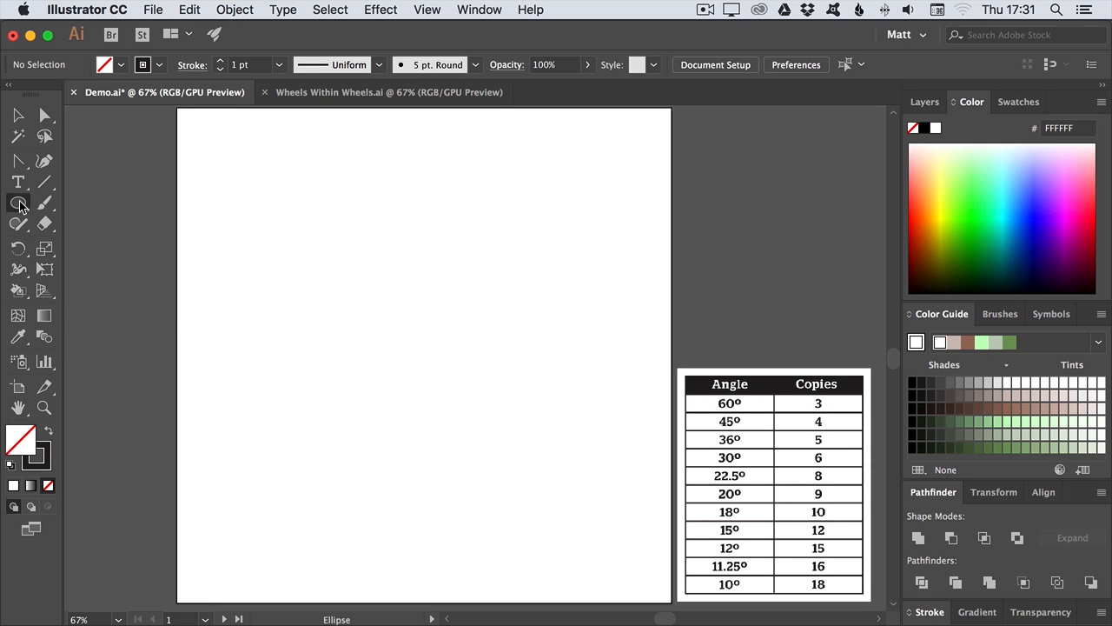
left_click(17, 201)
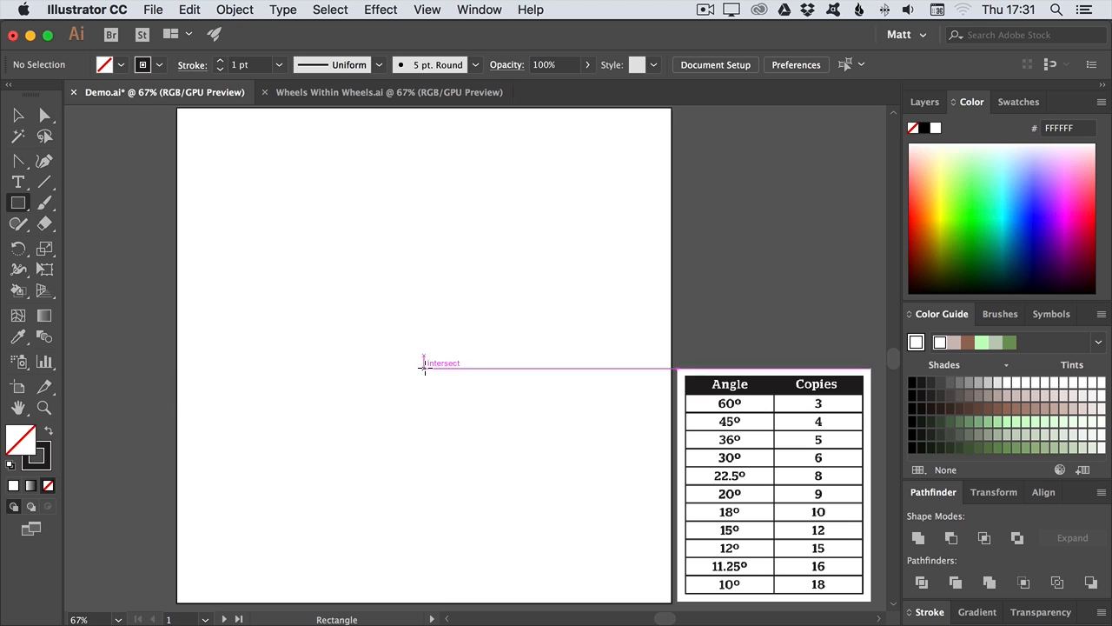
mouse_move(424, 351)
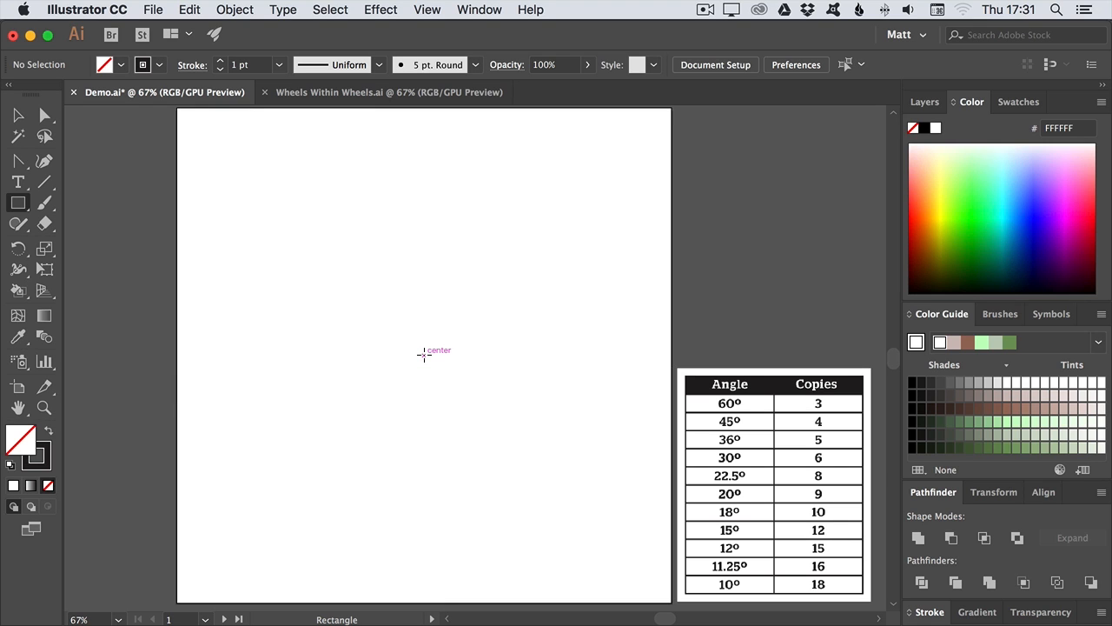
left_click_drag(424, 146, 431, 565)
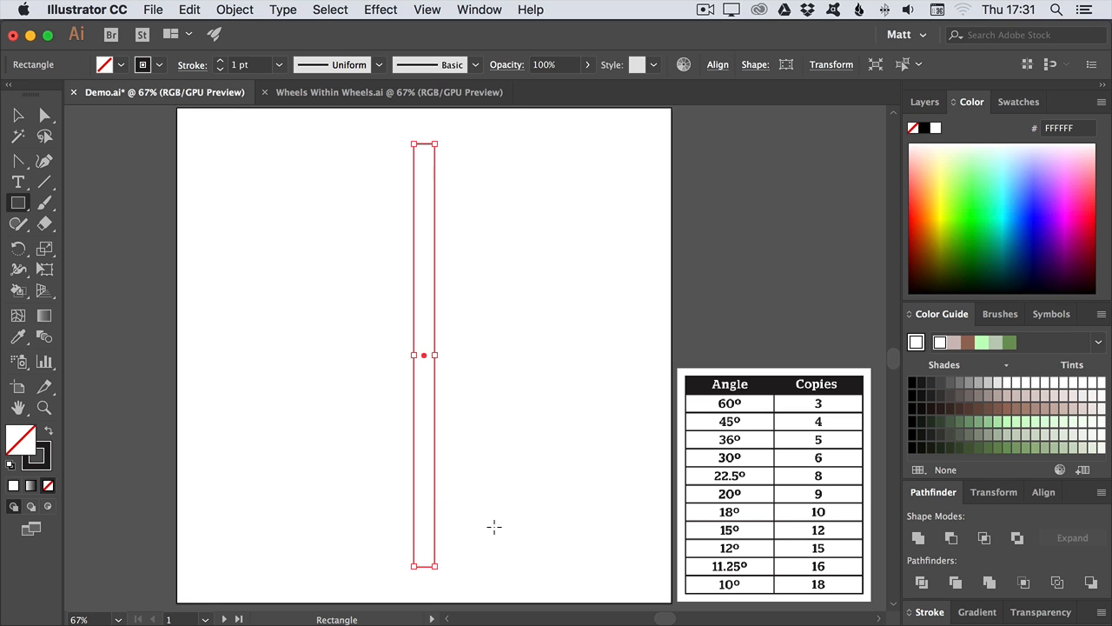
- In the Transform effect dialog set Rotate Angle 12° and Copies 15 for the rectangle
left_click(380, 10)
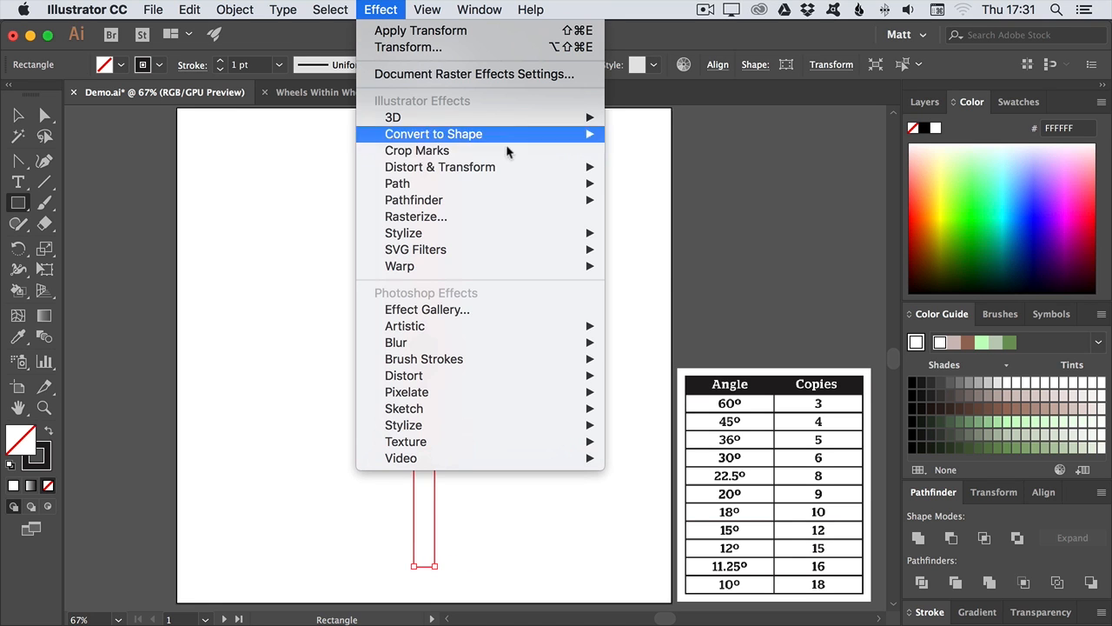
mouse_move(439, 167)
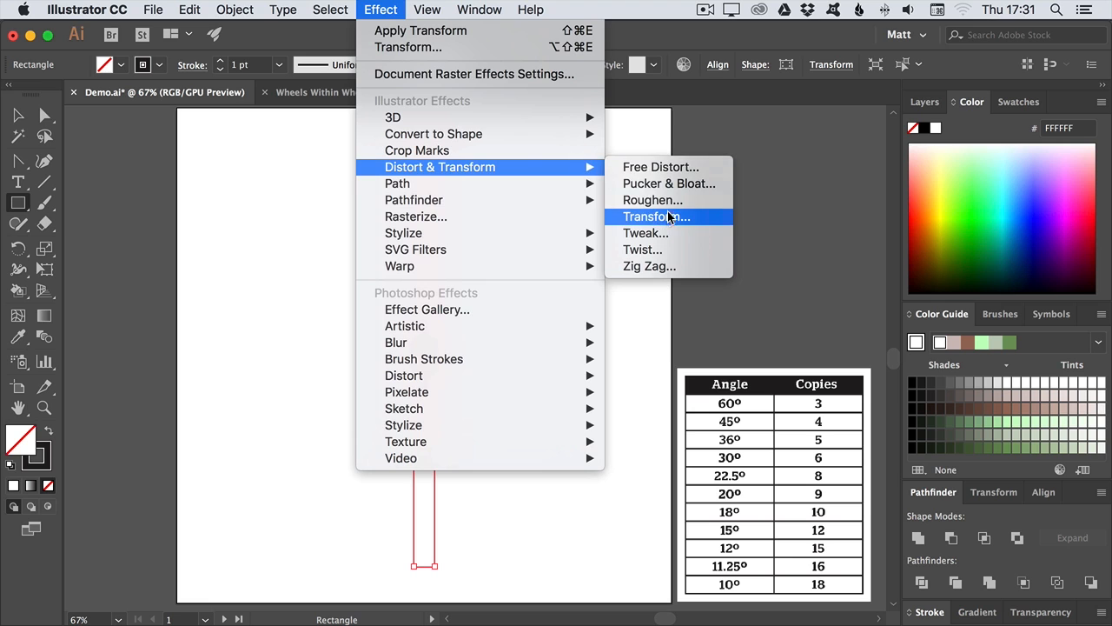
left_click(657, 216)
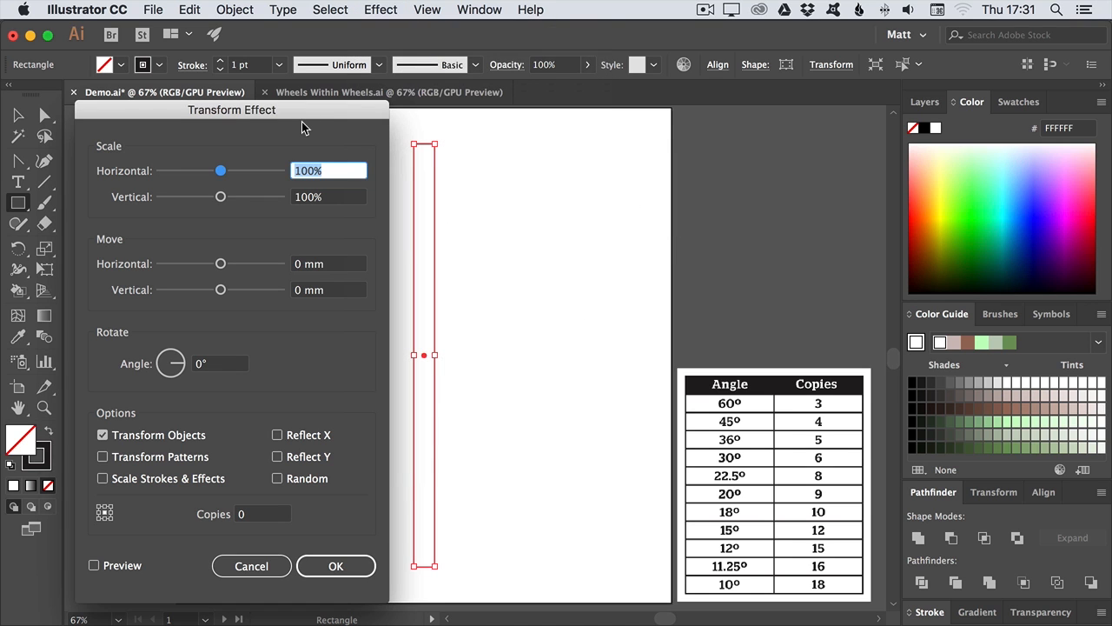
mouse_move(230, 400)
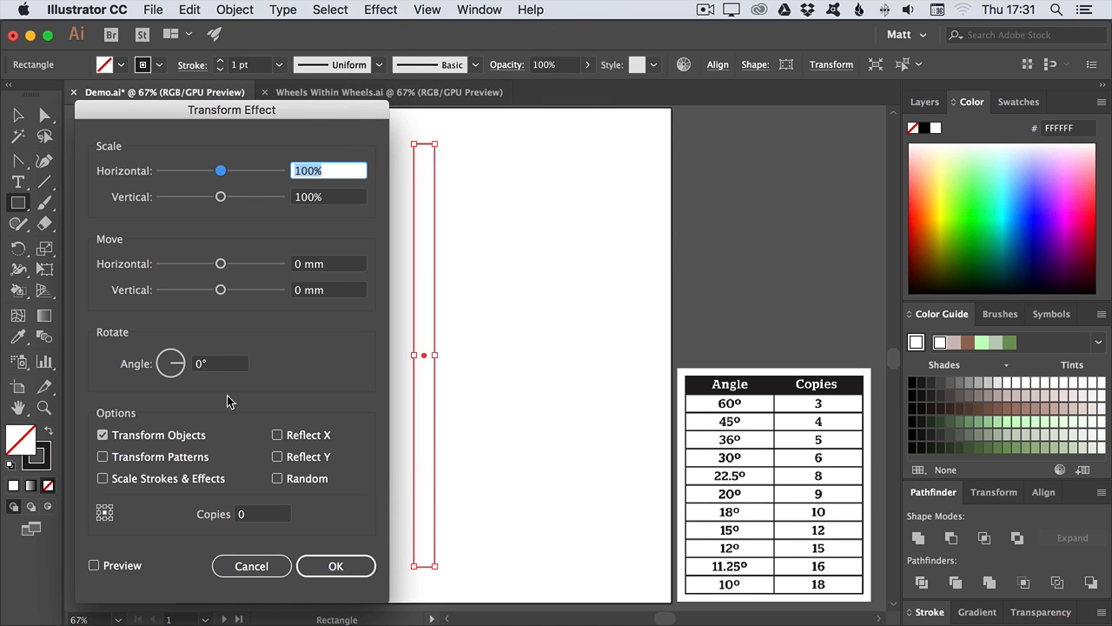
mouse_move(171, 364)
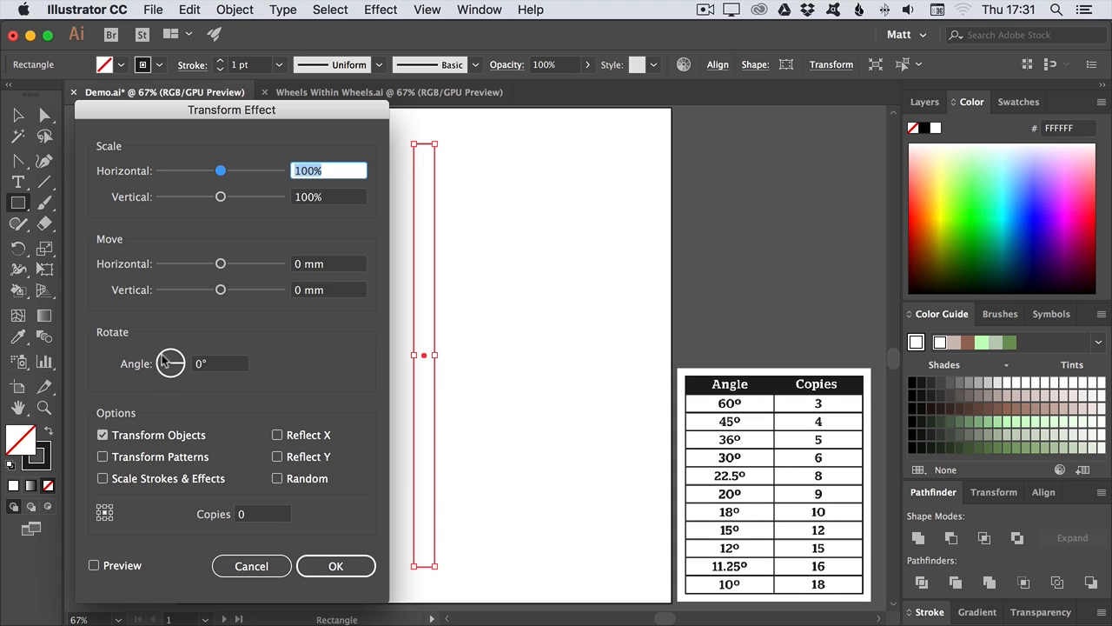
mouse_move(247, 508)
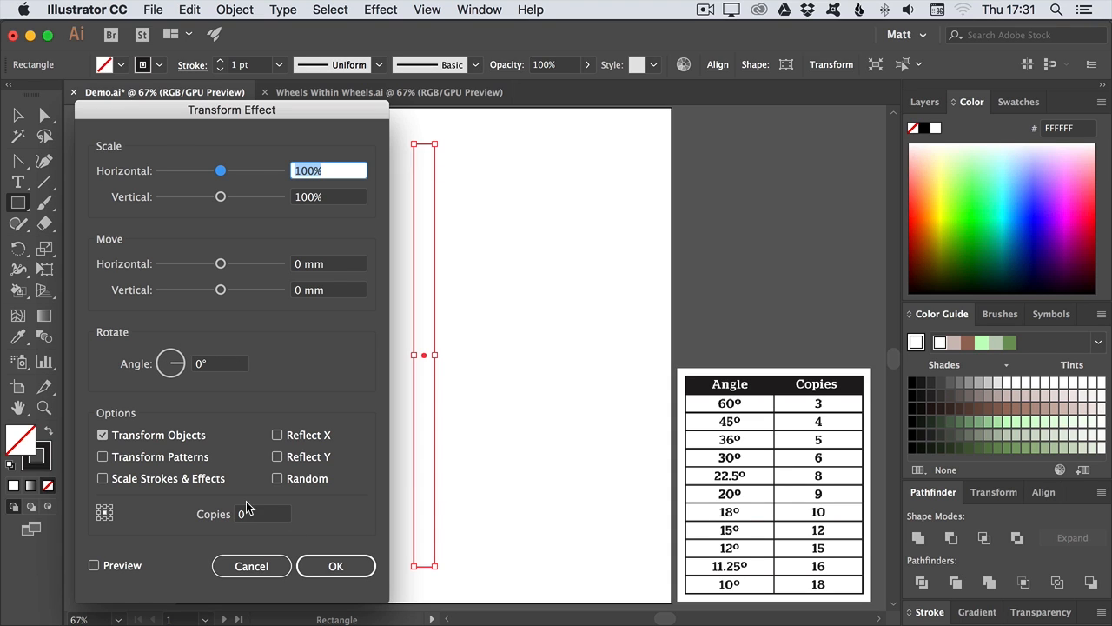
mouse_move(368, 525)
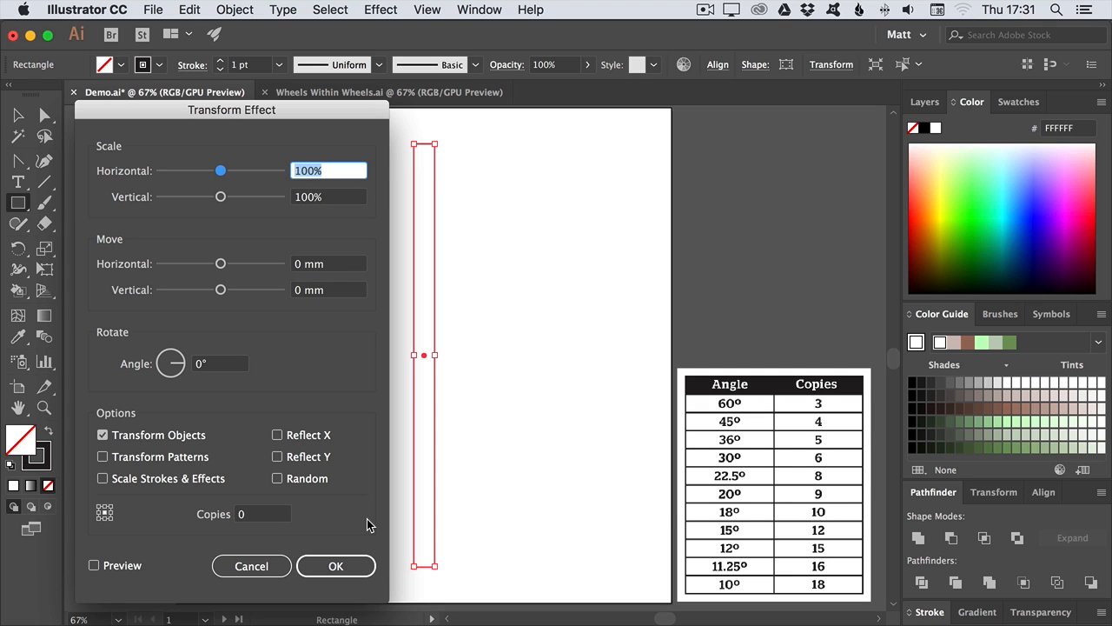
mouse_move(365, 524)
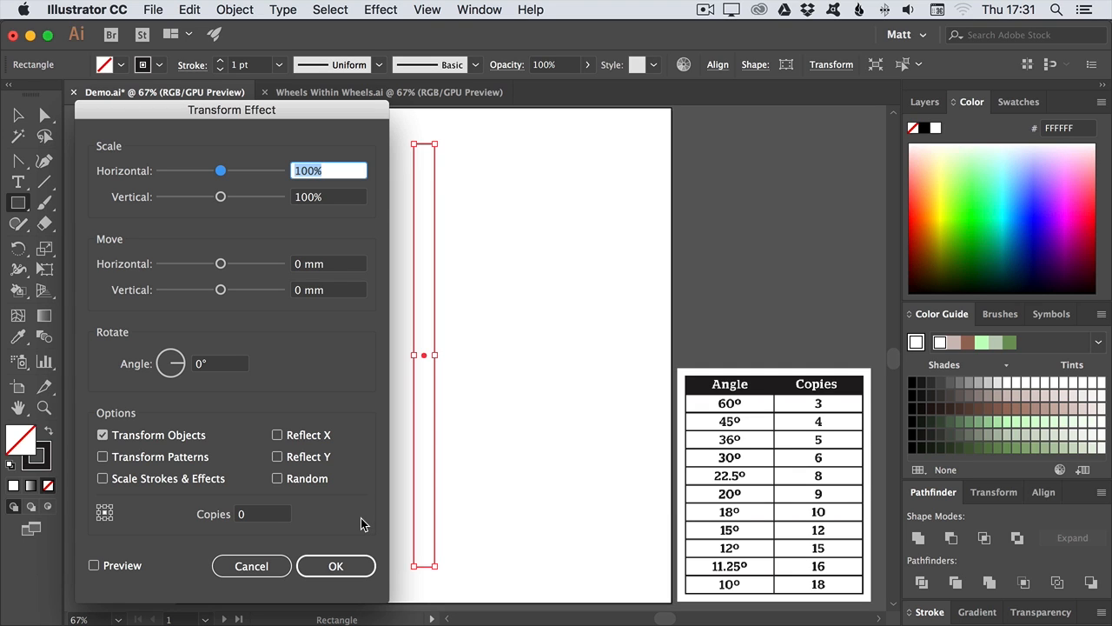
mouse_move(340, 521)
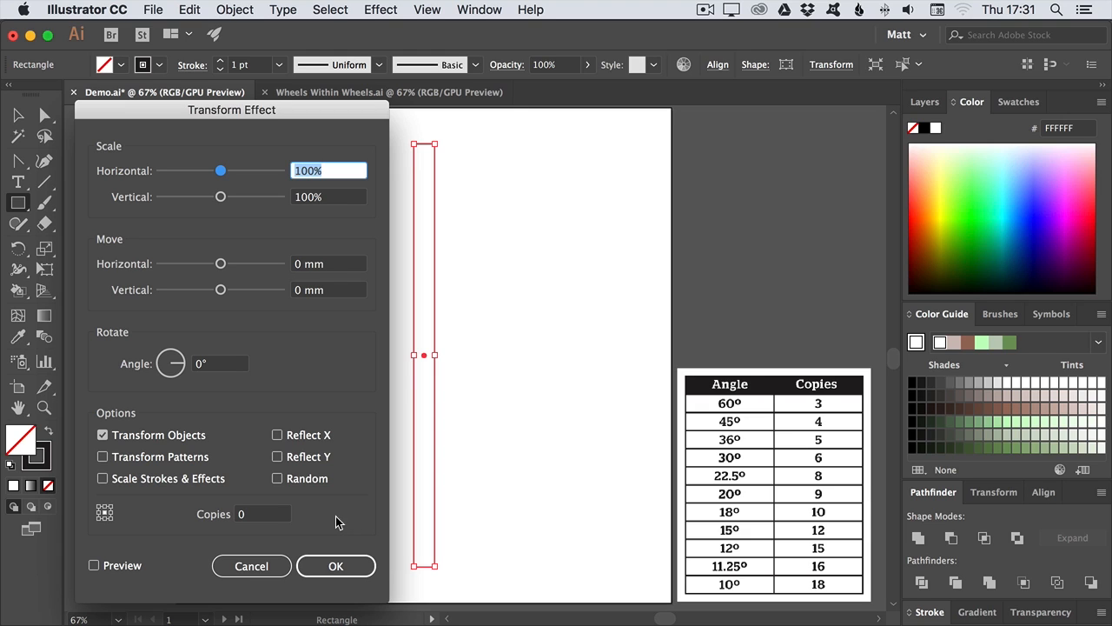
mouse_move(786, 384)
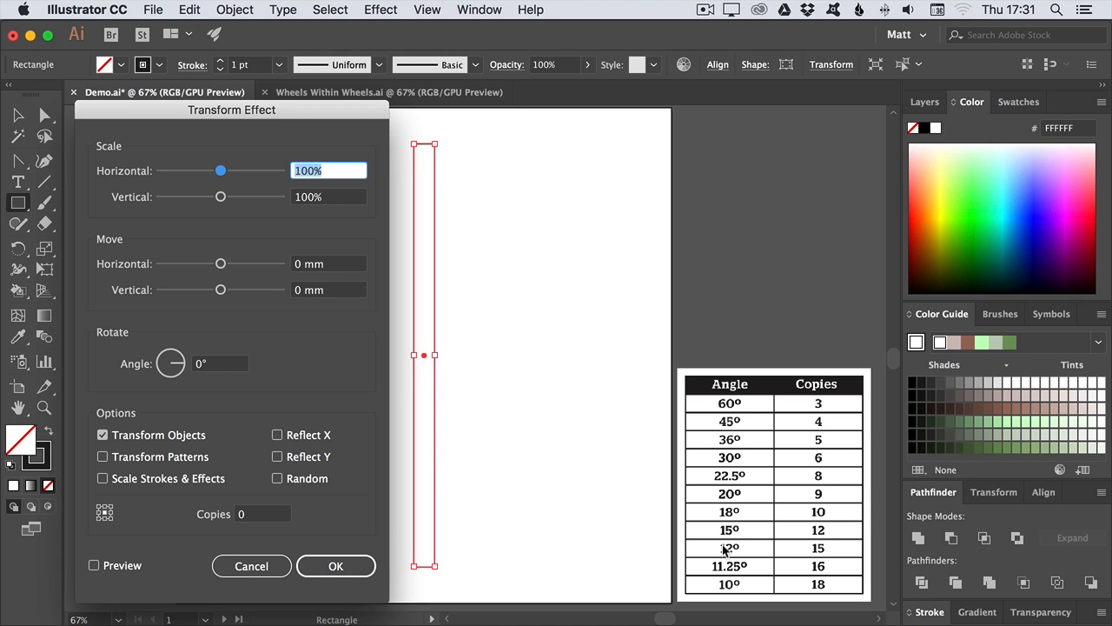
mouse_move(740, 405)
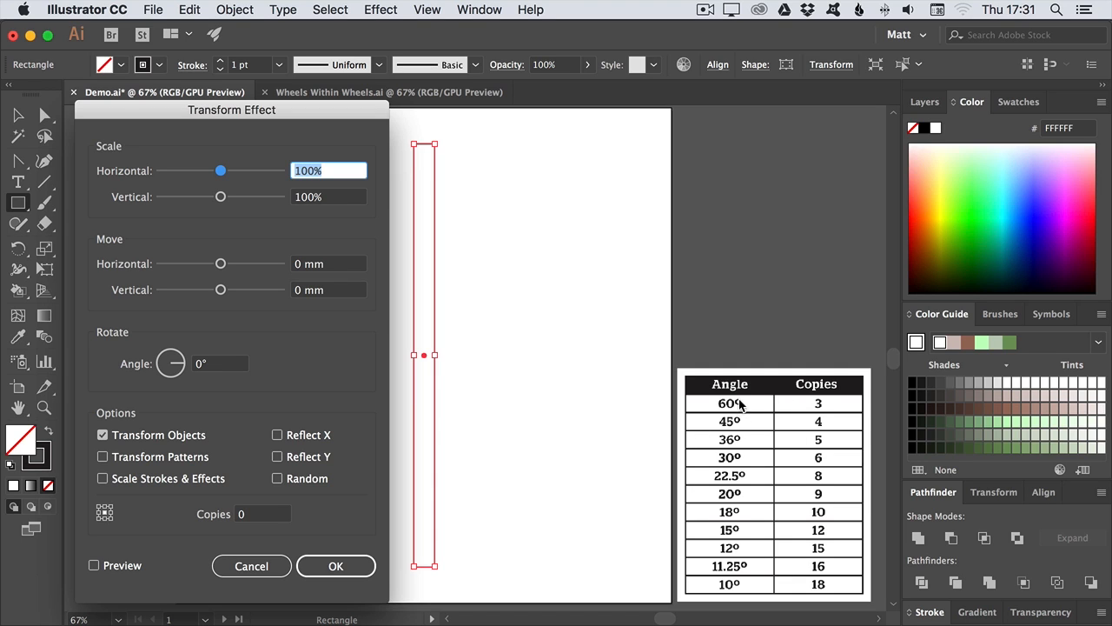
mouse_move(761, 363)
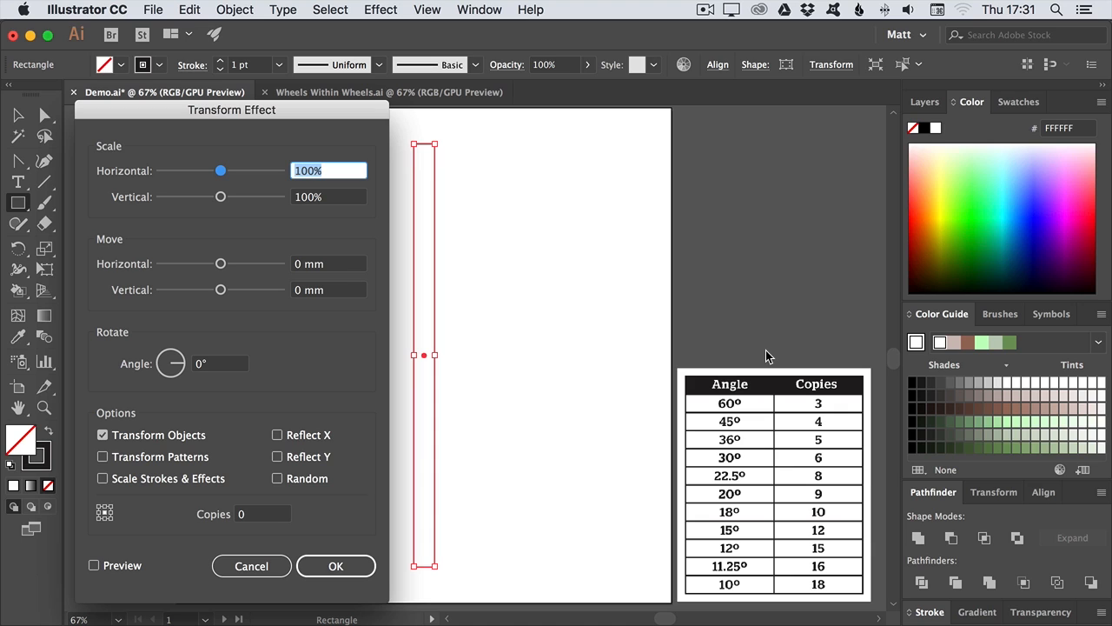
left_click(219, 363)
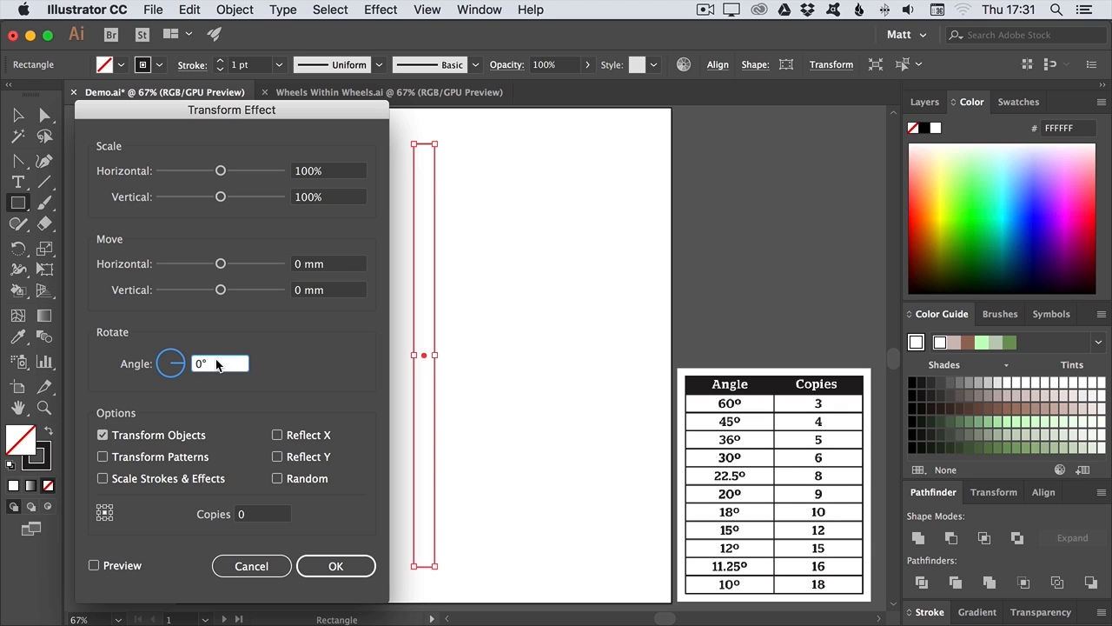
triple_click(219, 363)
type("12")
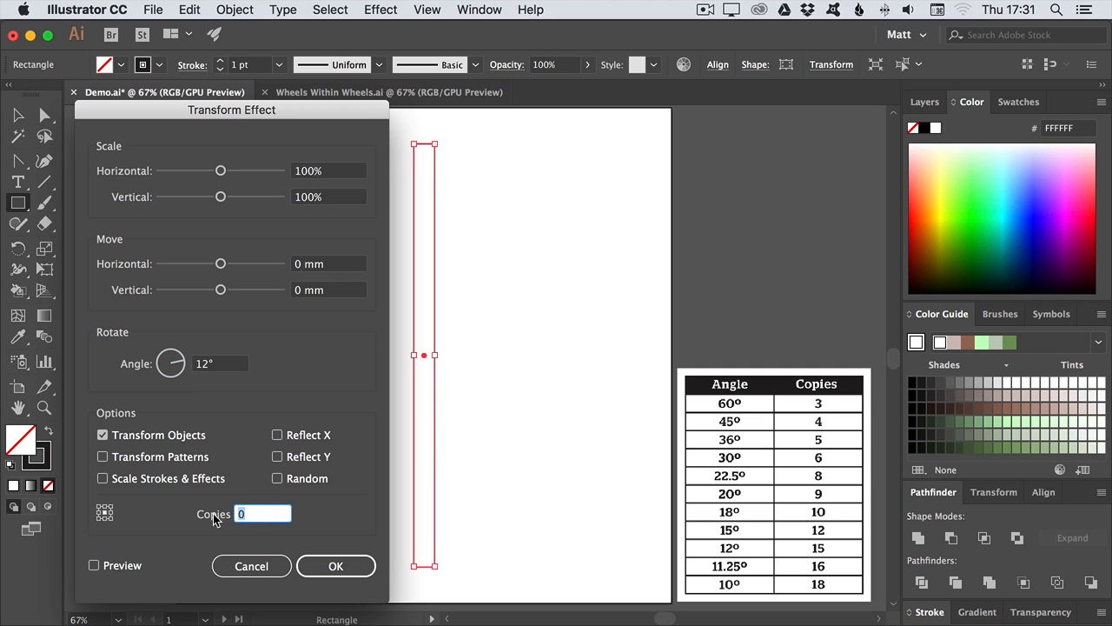
mouse_move(212, 524)
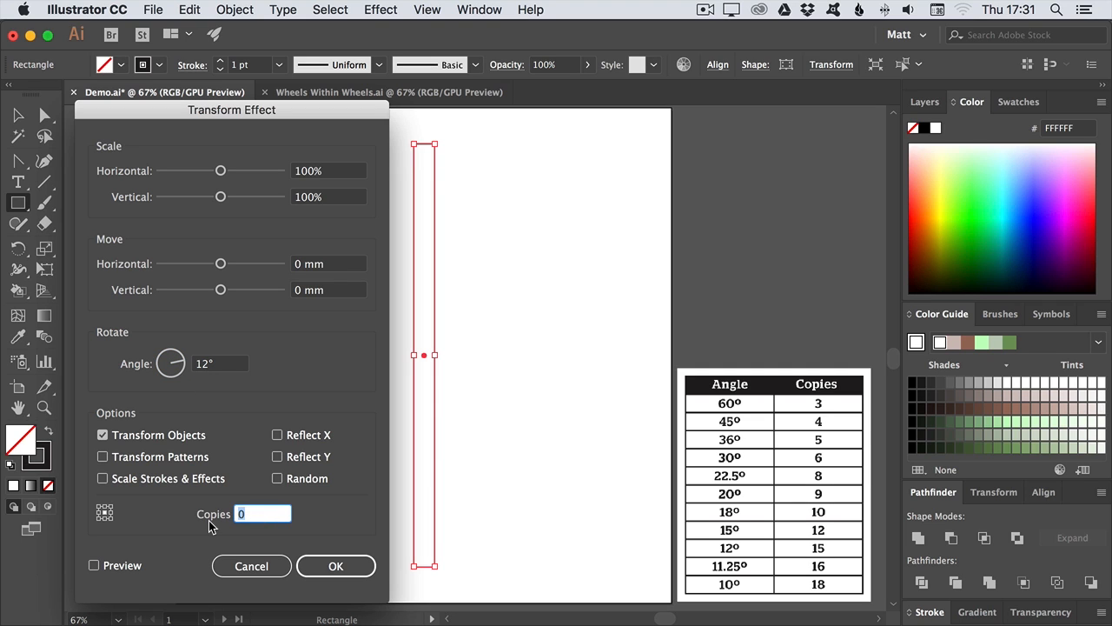
type("15")
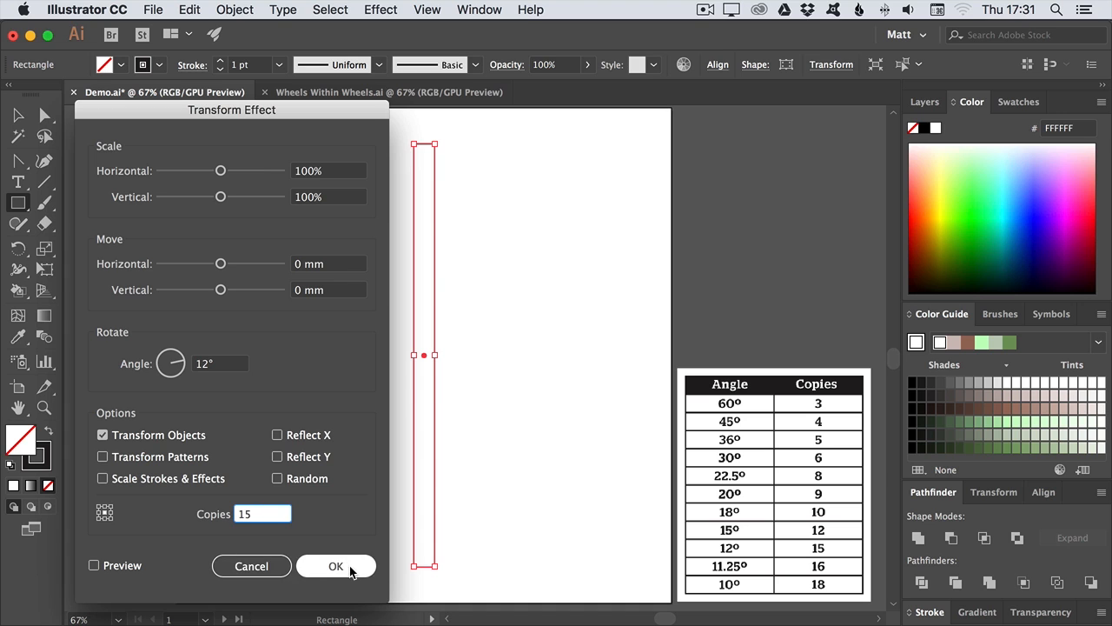
- Confirm the Transform effect and Expand Appearance into a burst of separate rectangle paths
left_click(335, 567)
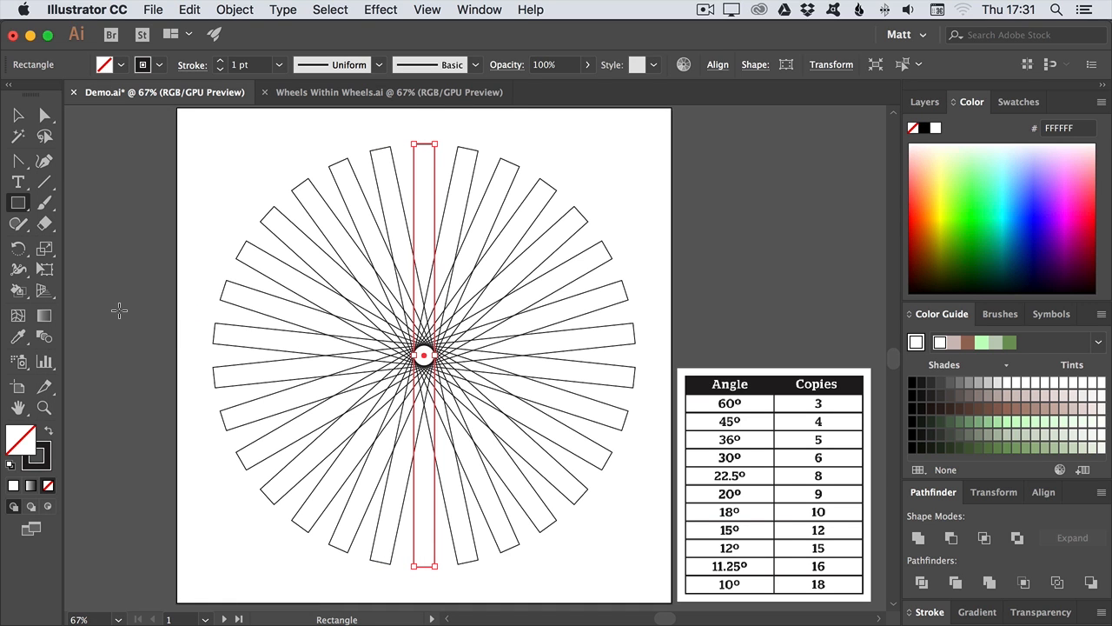
mouse_move(109, 347)
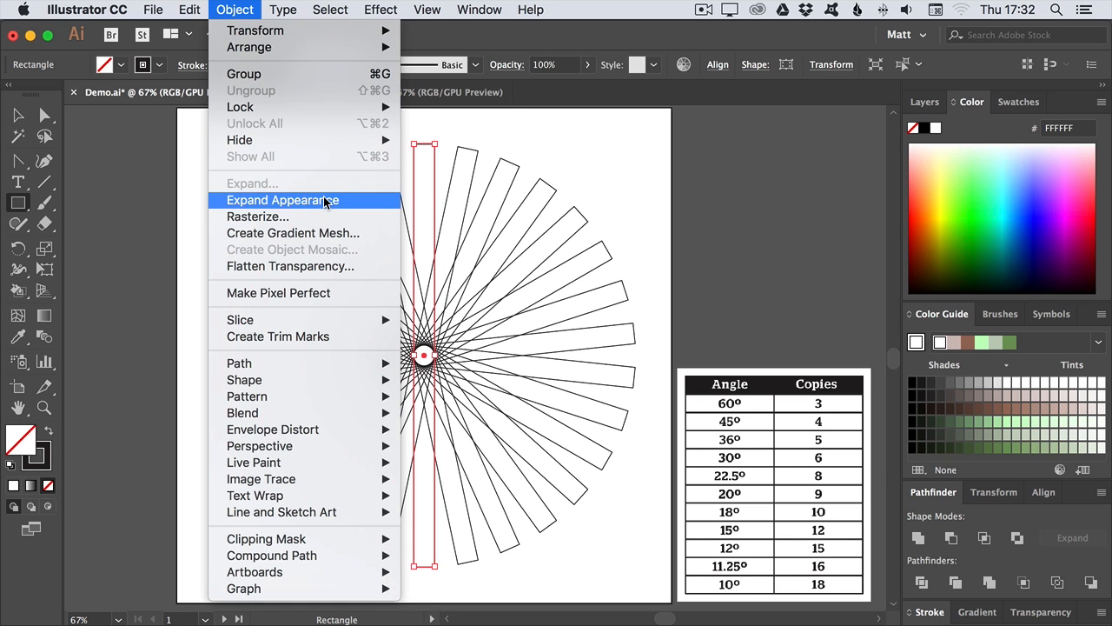
left_click(282, 200)
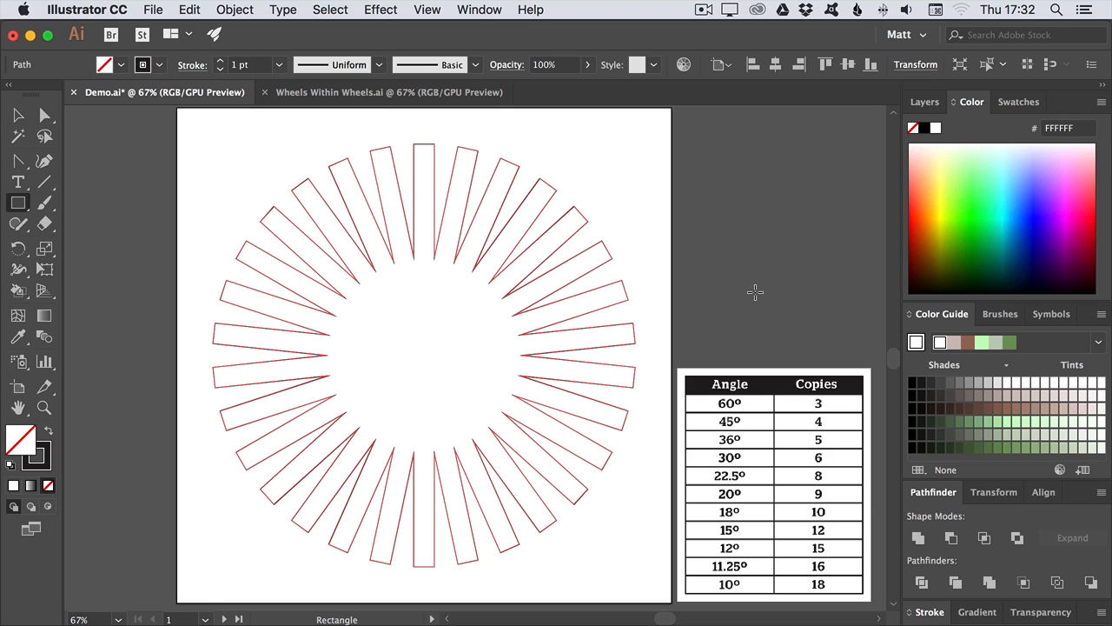
mouse_move(751, 288)
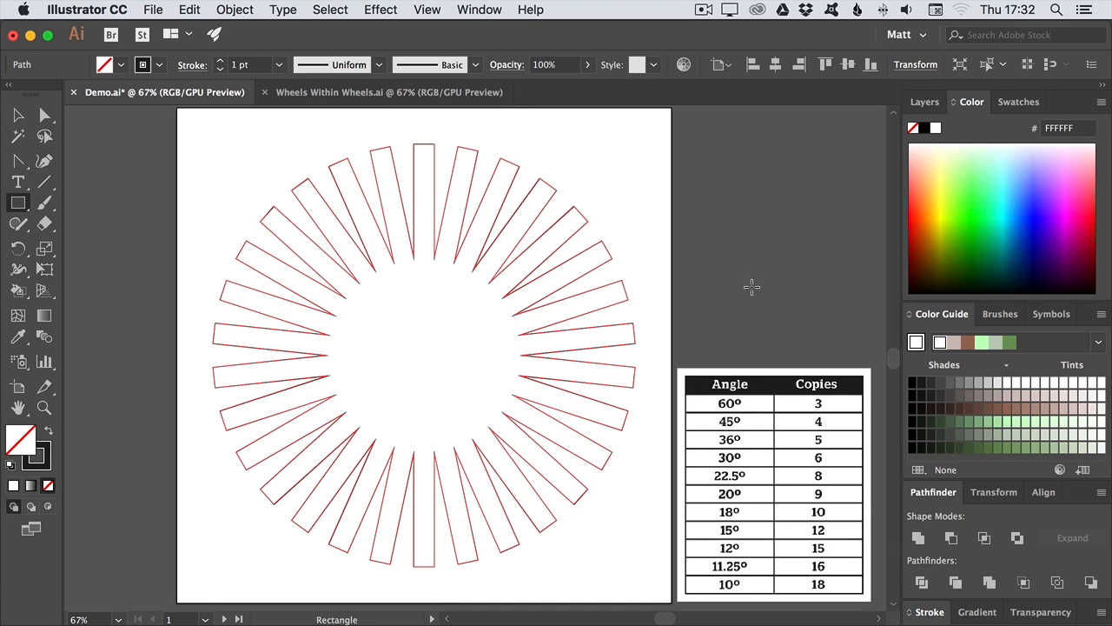
mouse_move(84, 240)
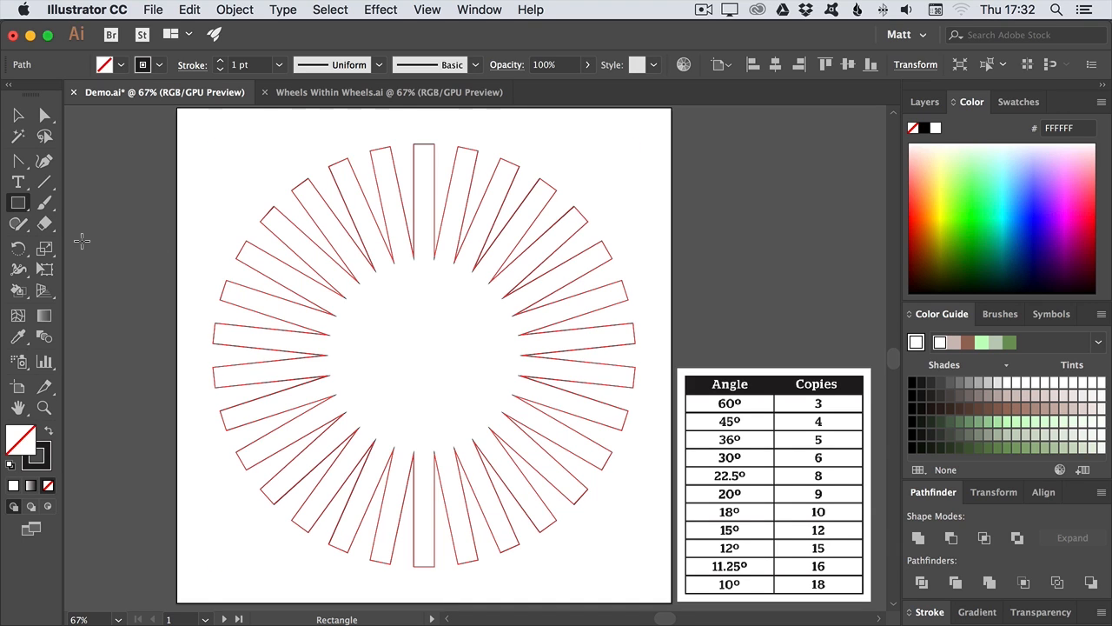
- Draw a circle over the spokes with the Ellipse Tool and Unite all into one cog outline
left_click(17, 202)
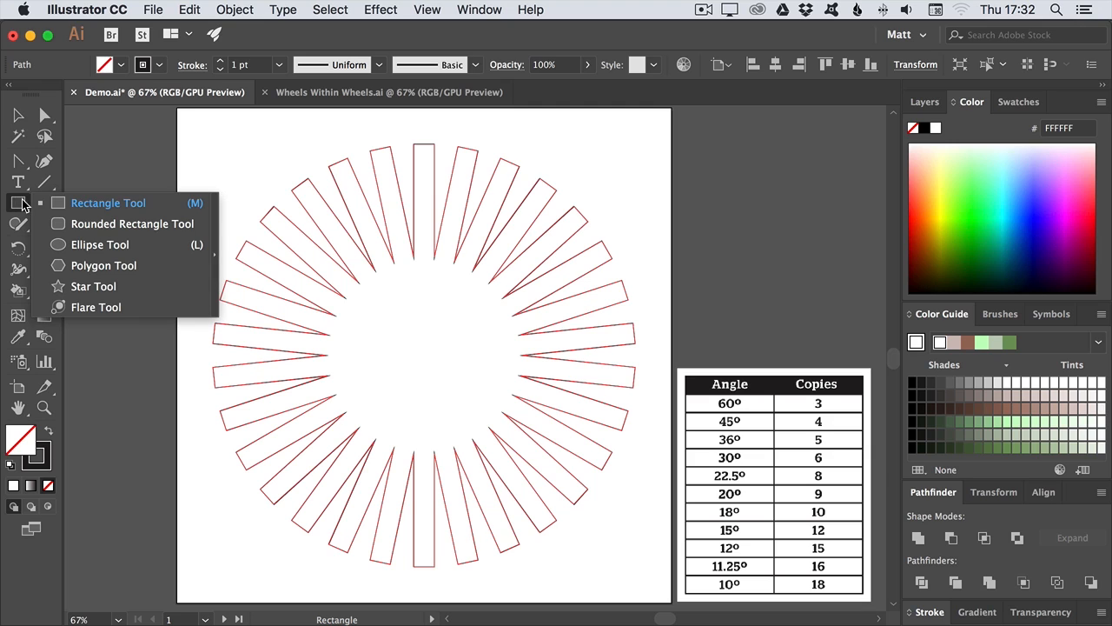
left_click(99, 243)
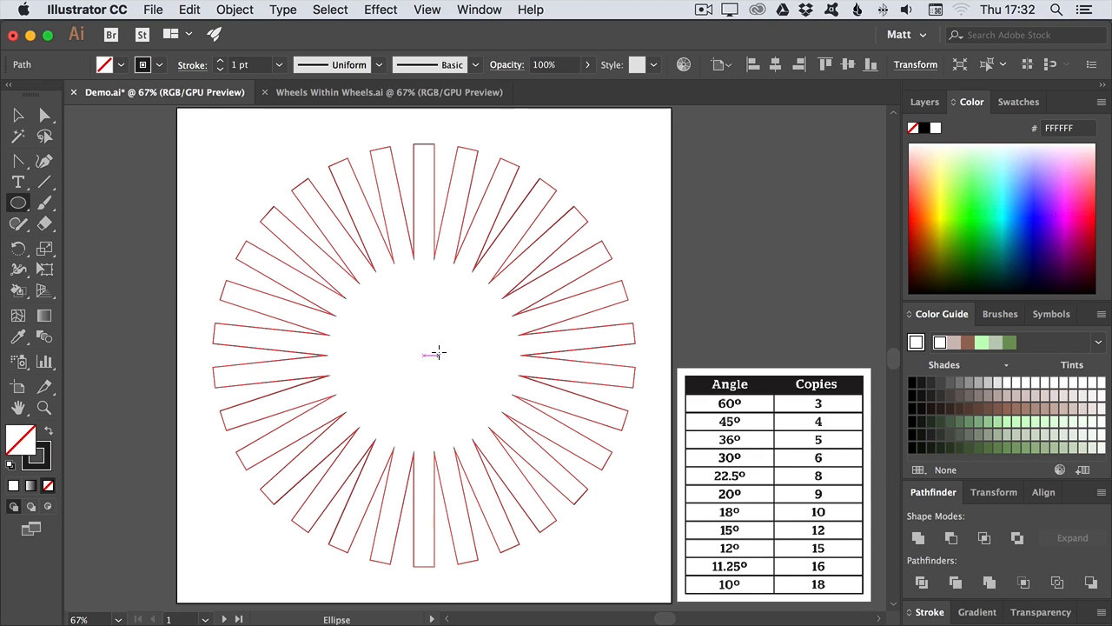
mouse_move(424, 354)
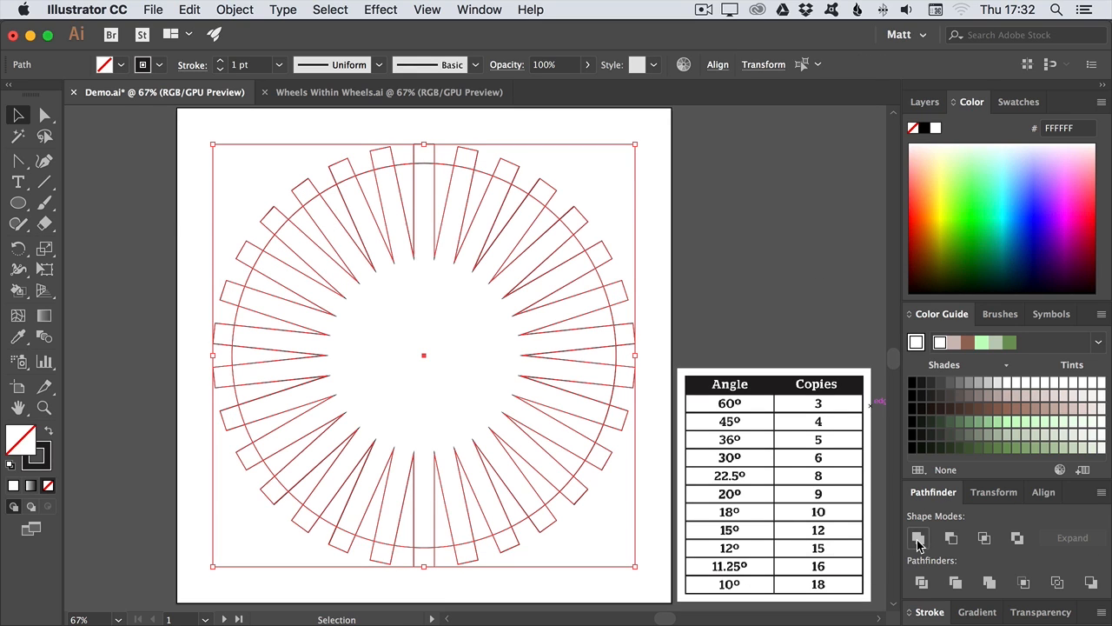
left_click(917, 537)
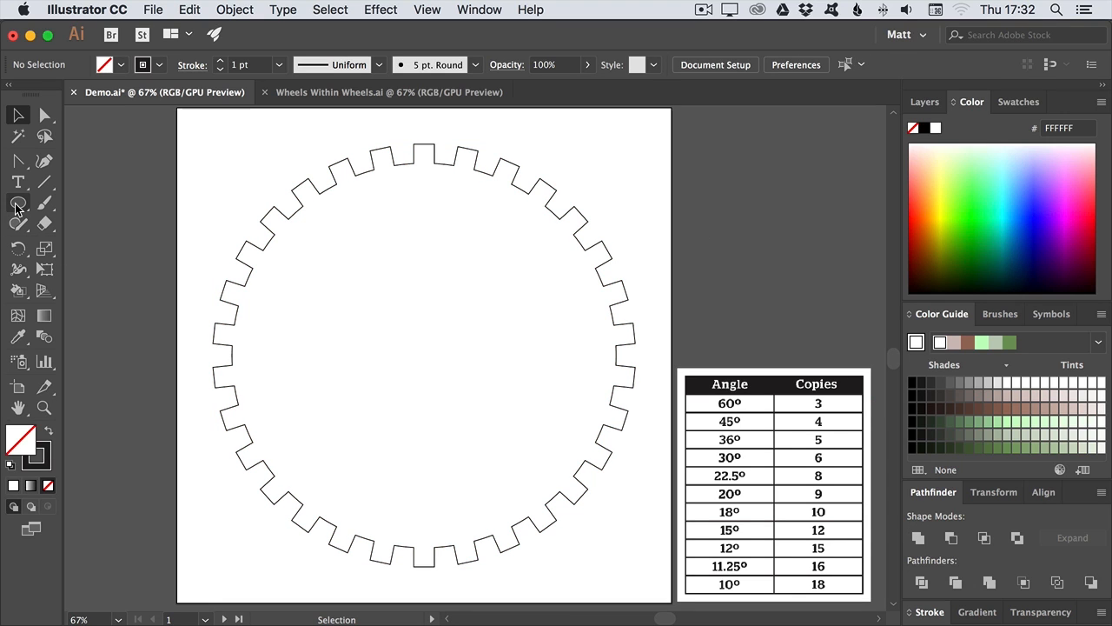
- Draw an inner circle inside the gear and a narrow ellipse above the centre
left_click(17, 201)
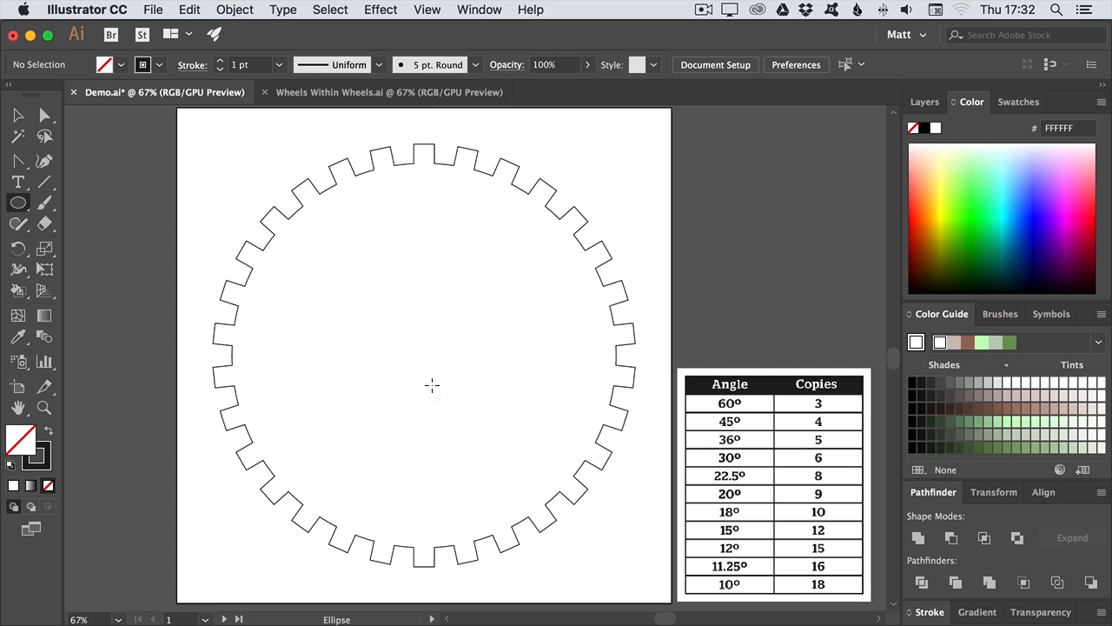
mouse_move(426, 356)
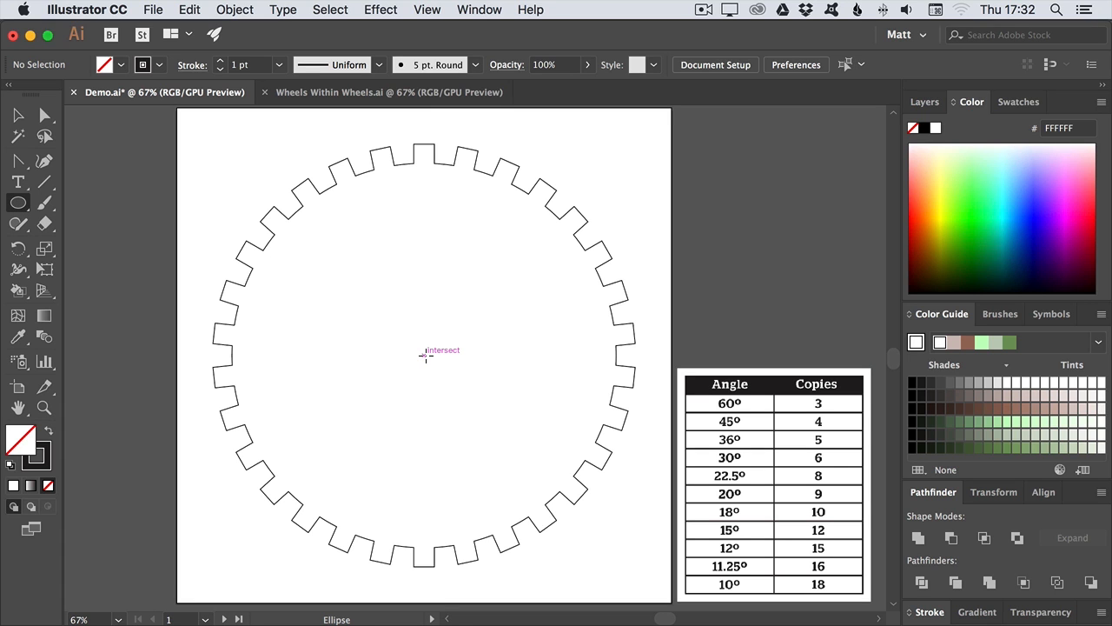
left_click_drag(425, 354, 563, 548)
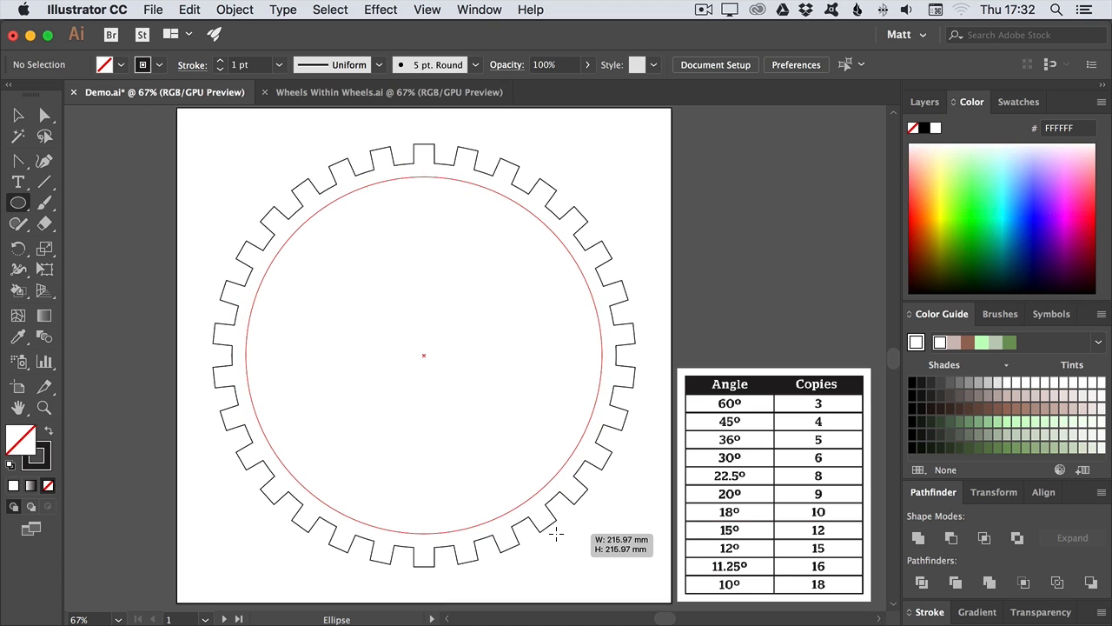
left_click(424, 354)
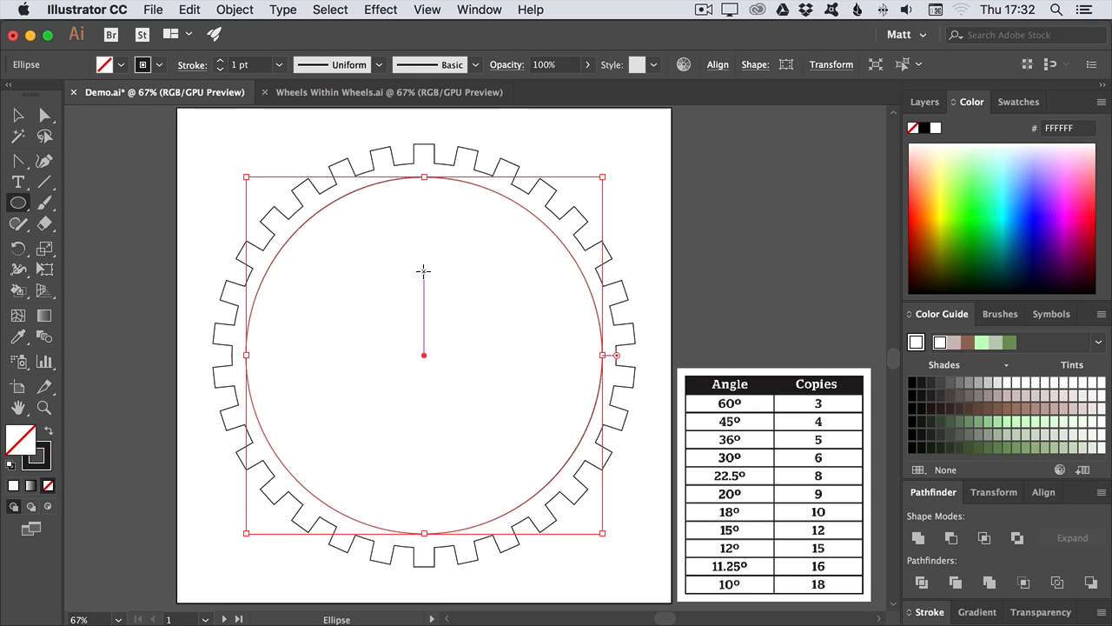
mouse_move(424, 288)
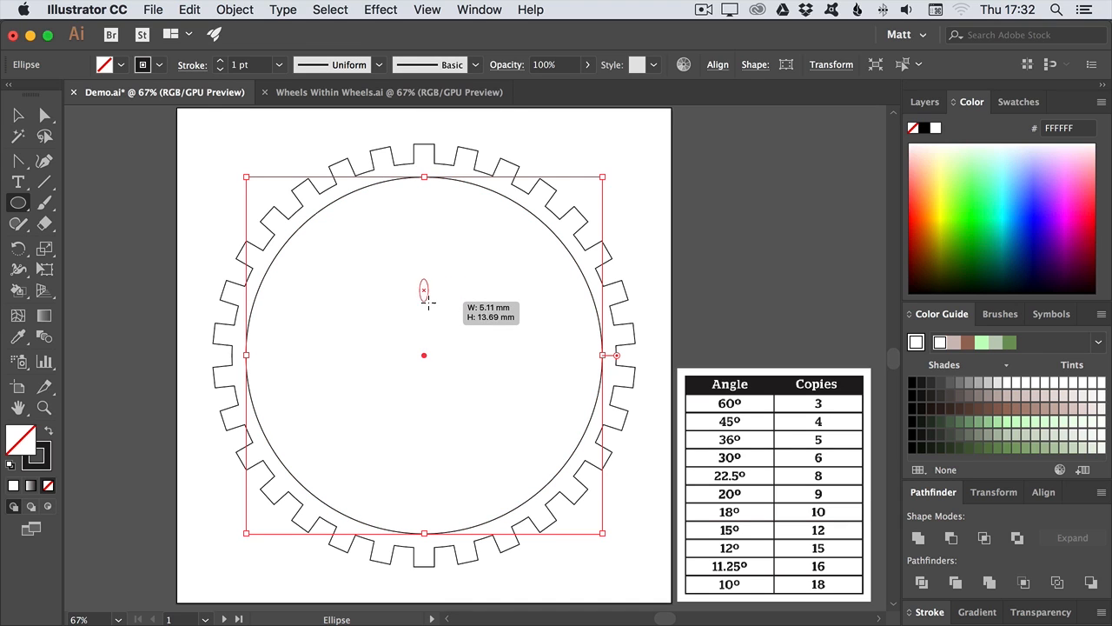
left_click_drag(424, 288, 451, 357)
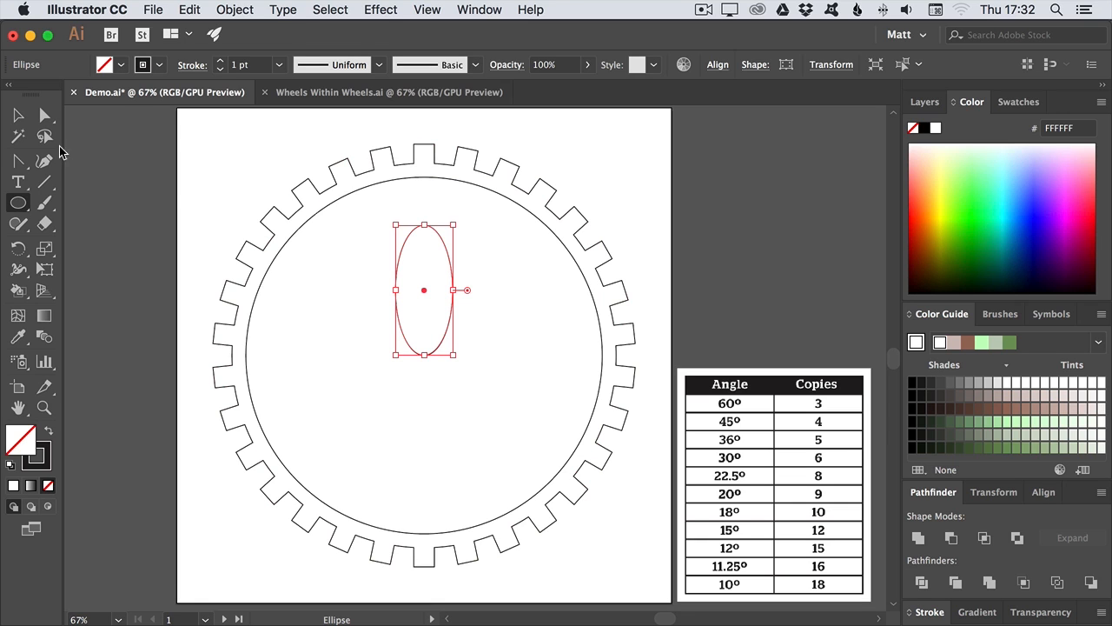
- Convert the ellipse's top anchor to a corner and pull it up to the circle, forming a pointed petal
left_click(17, 160)
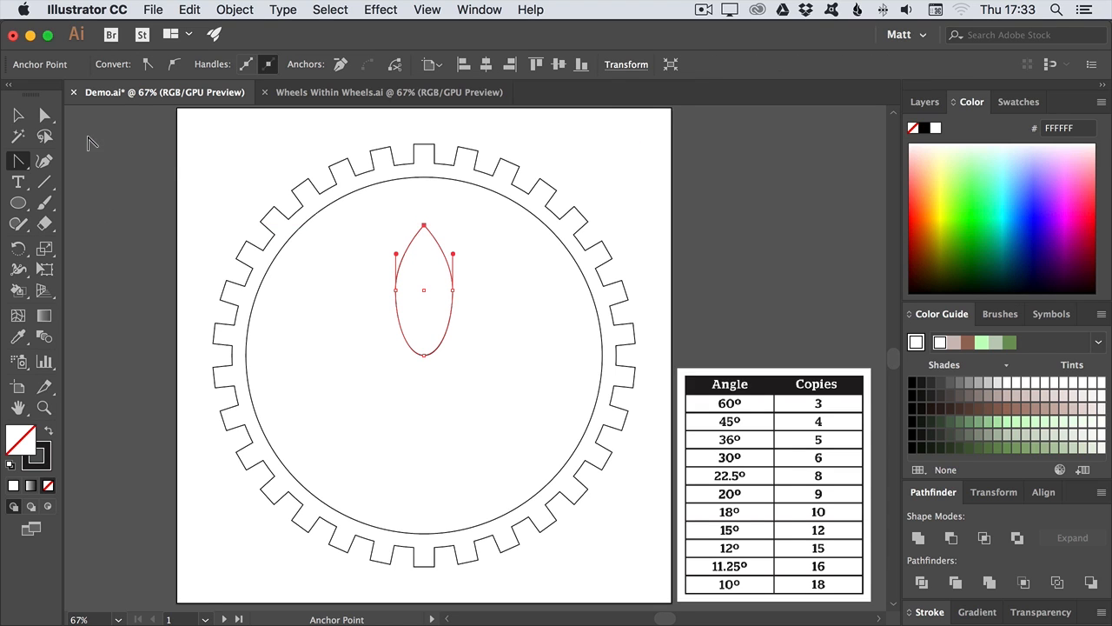
left_click(46, 115)
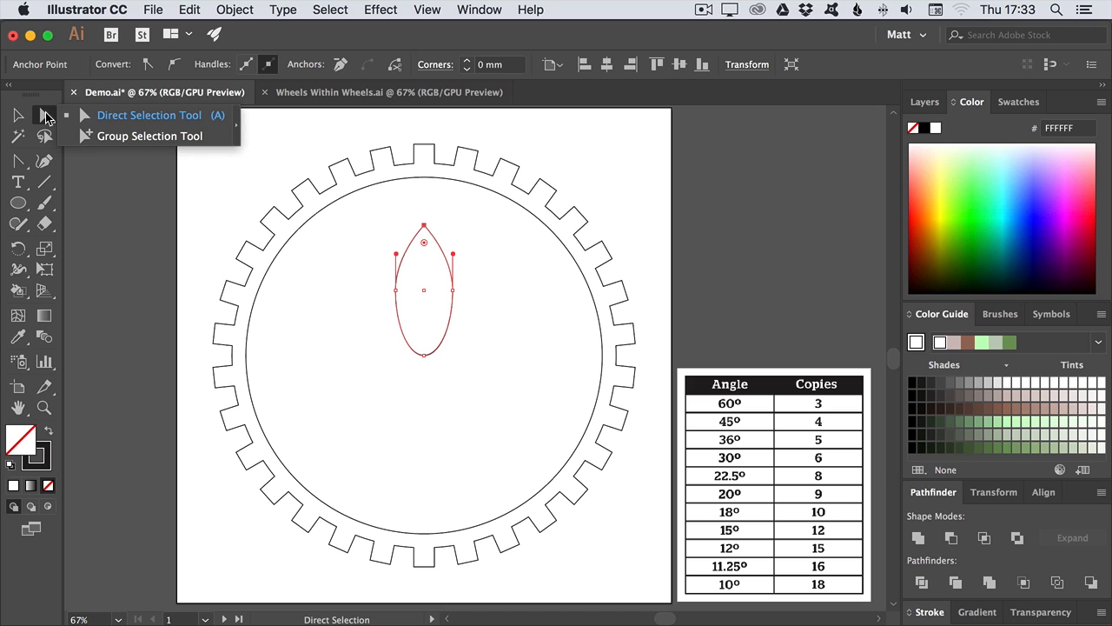
mouse_move(424, 229)
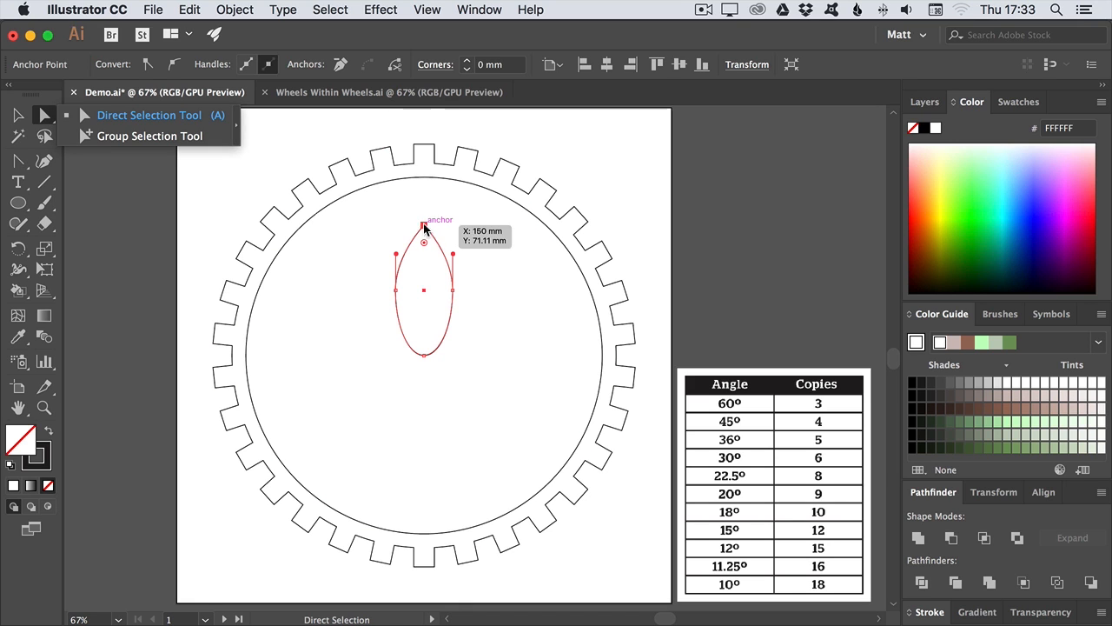
left_click_drag(424, 229, 424, 179)
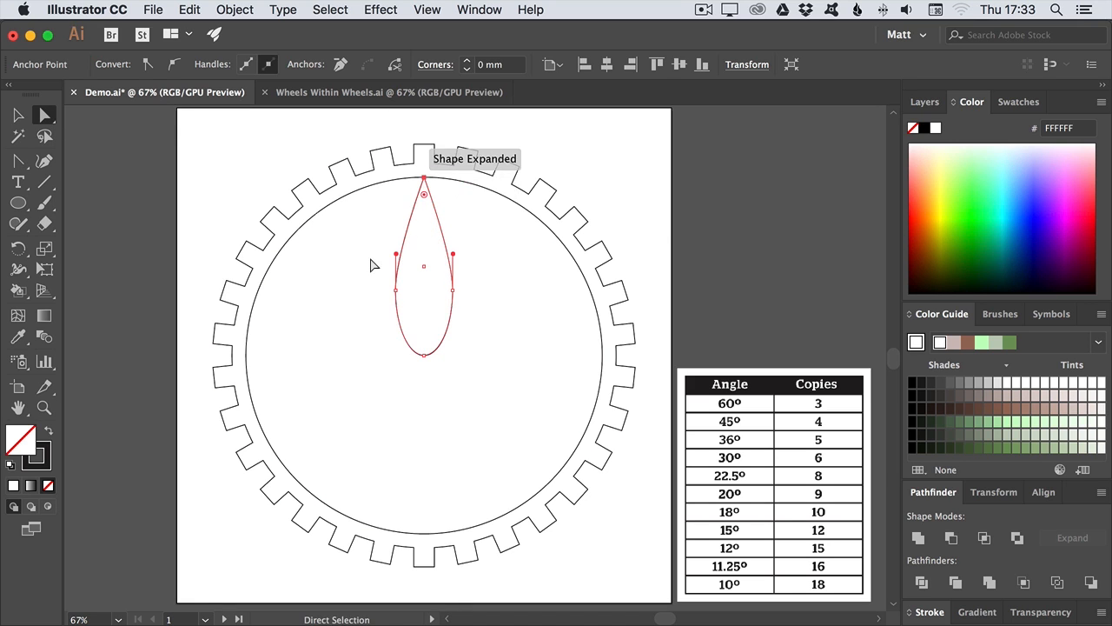
left_click(17, 114)
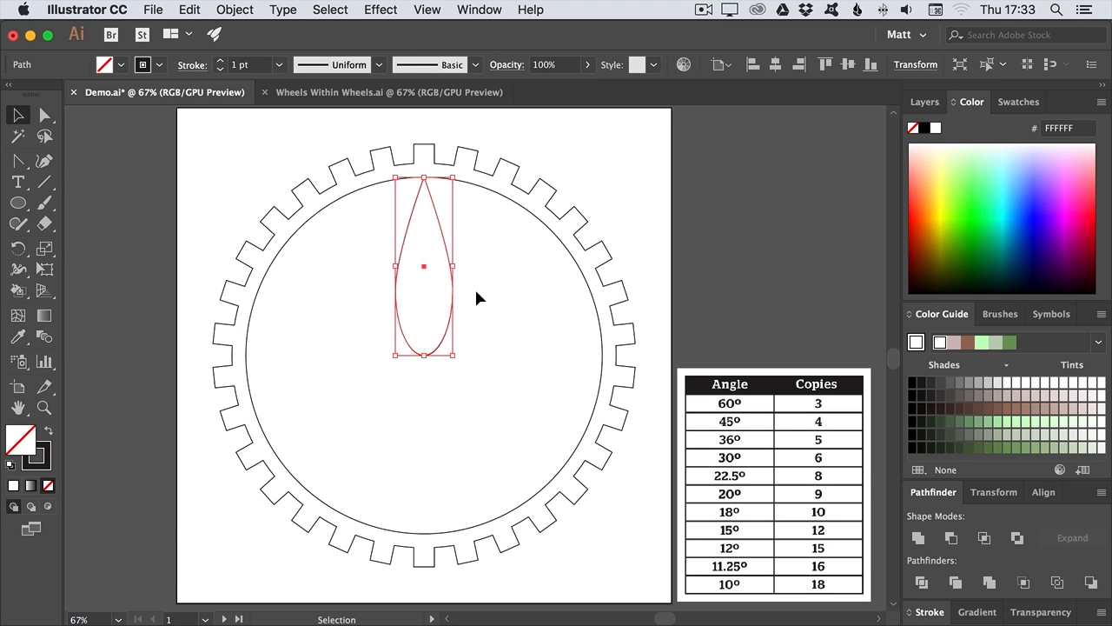
mouse_move(452, 315)
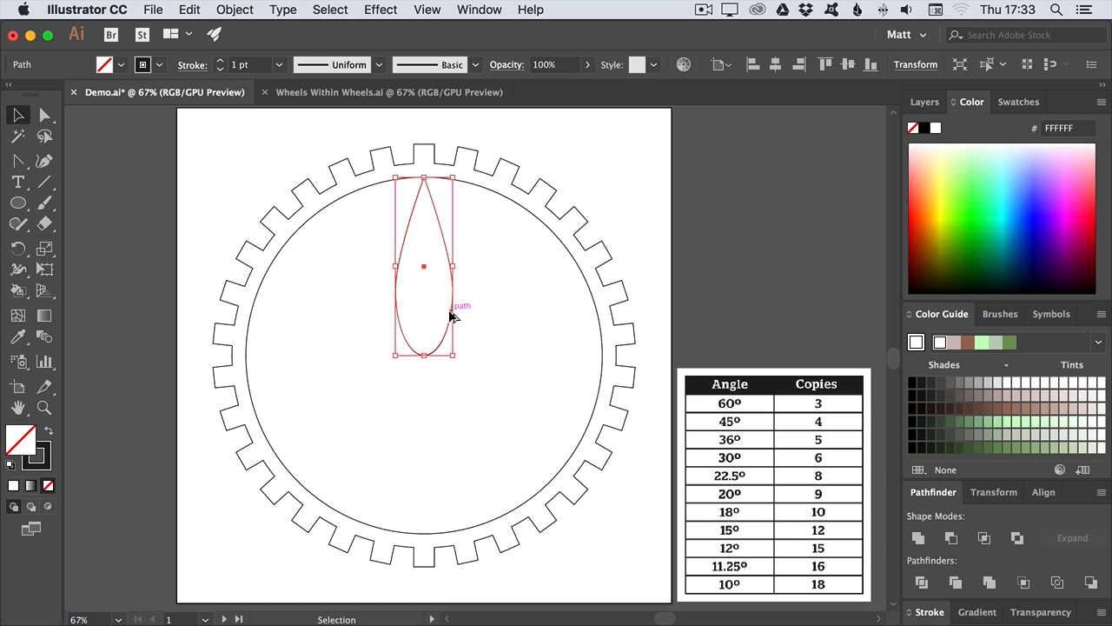
- Rotate a copy of the petal to point downward and join both petals with Compound Path > Make
left_click_drag(424, 266, 494, 325)
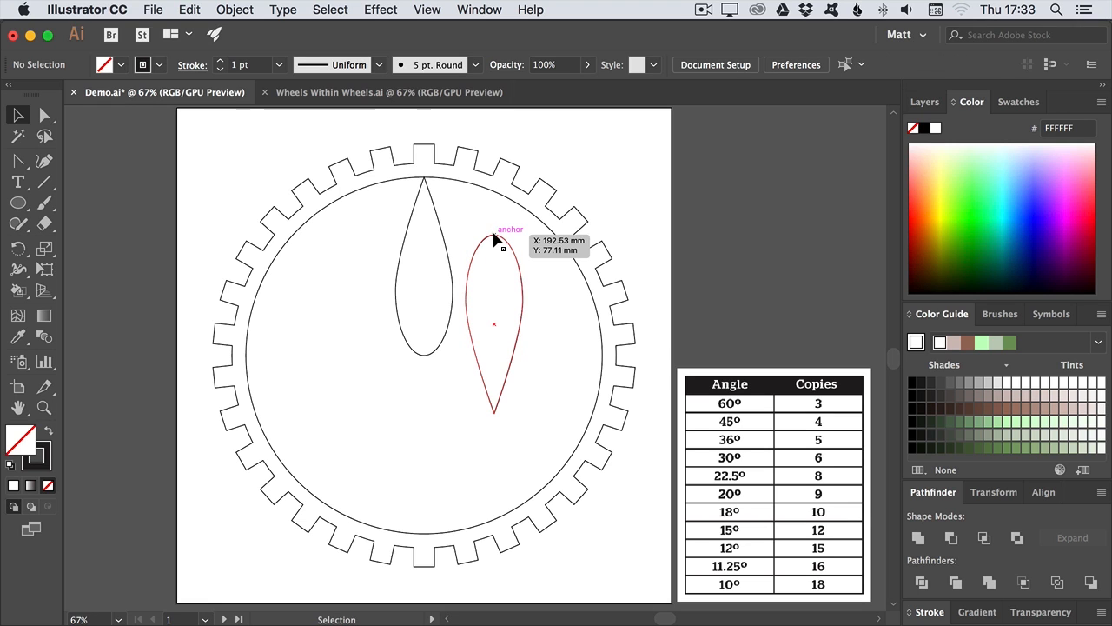
left_click_drag(494, 243, 424, 358)
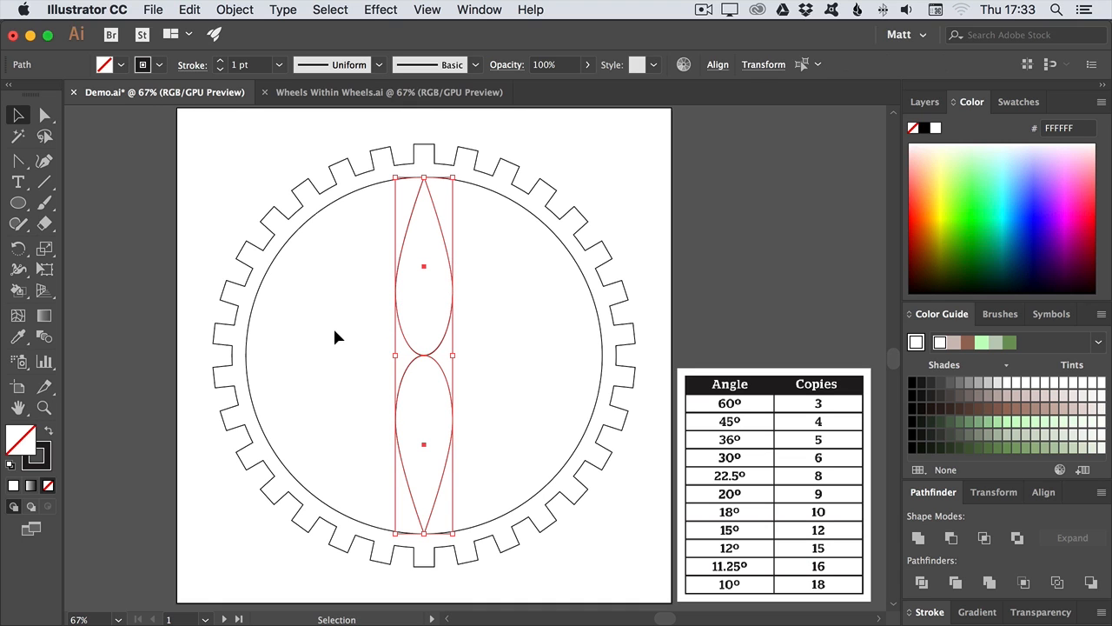
left_click(233, 11)
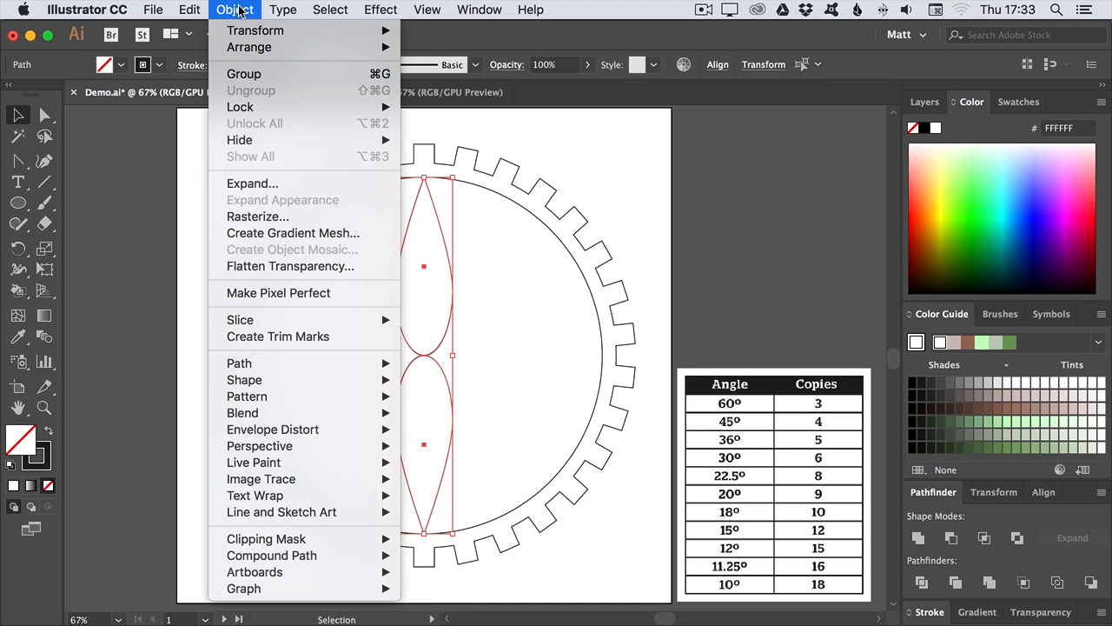
mouse_move(273, 430)
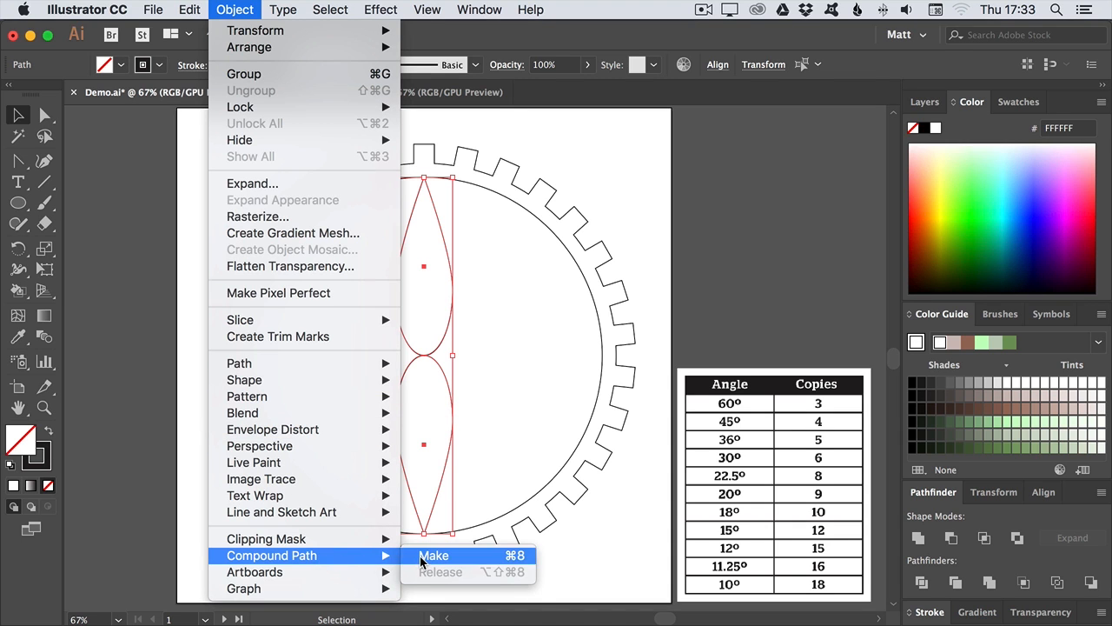
left_click(434, 556)
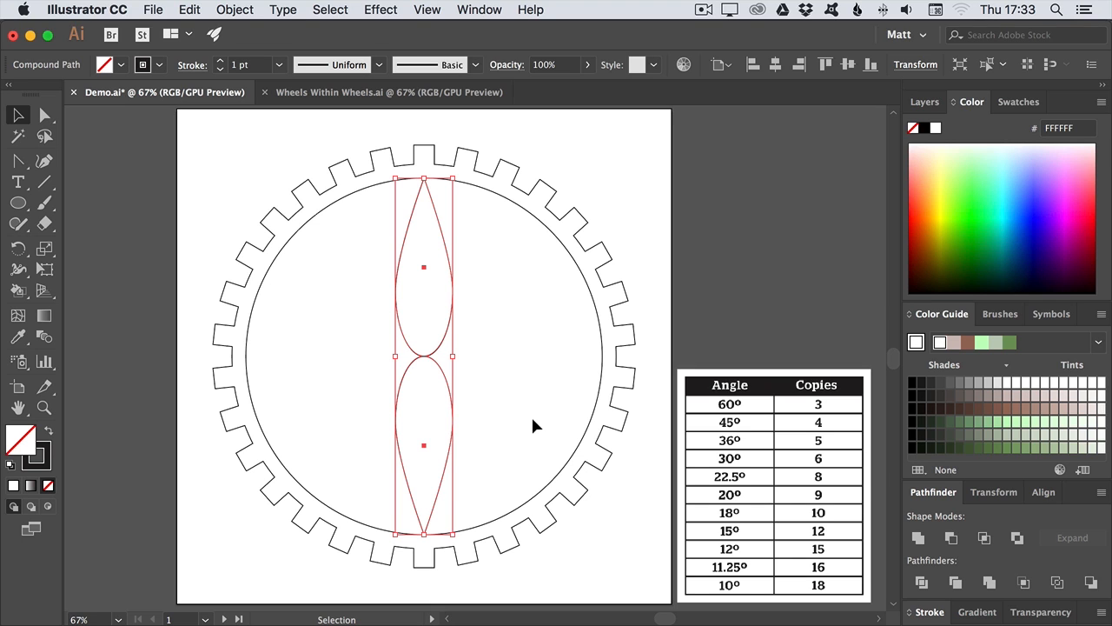
mouse_move(386, 21)
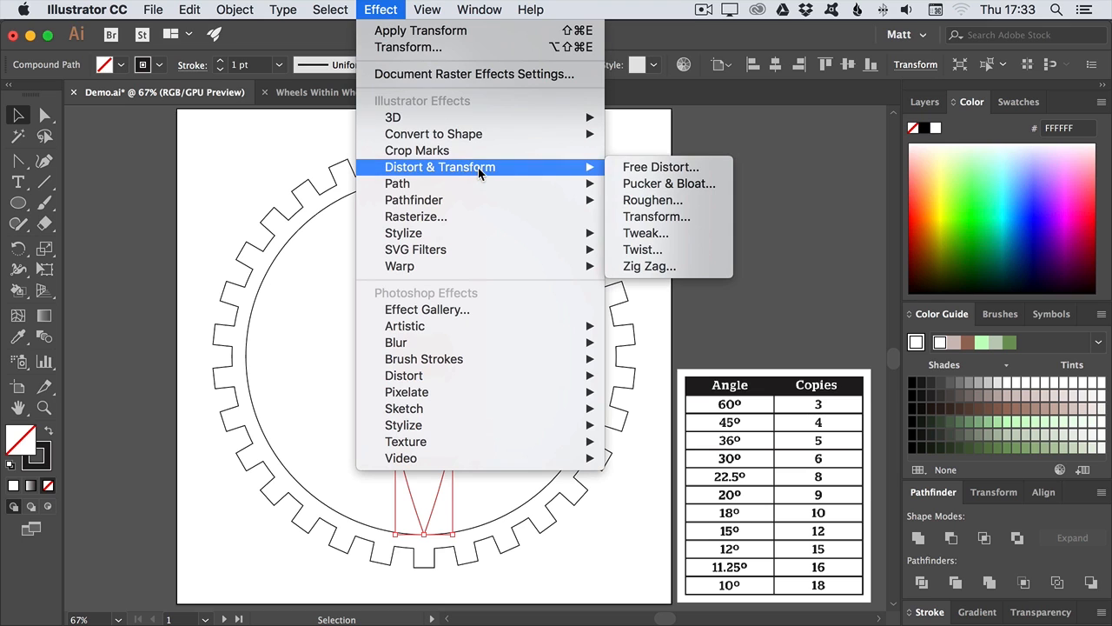
mouse_move(657, 216)
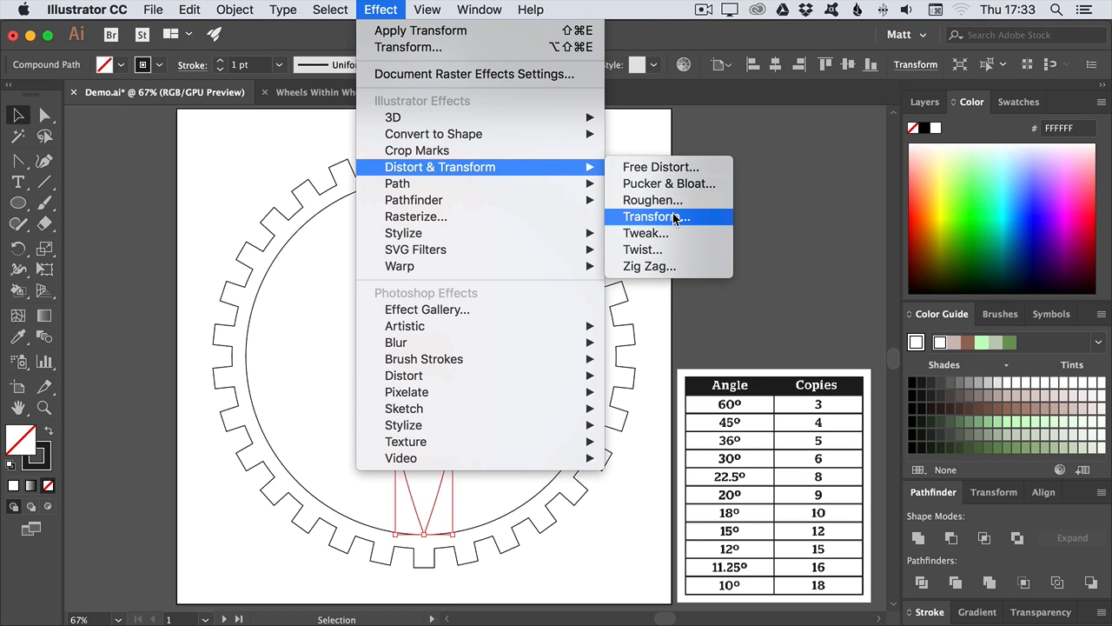
- Apply a Transform effect rotating copies at 60°, then widen the petals so their outline forms a hexagon
left_click(652, 215)
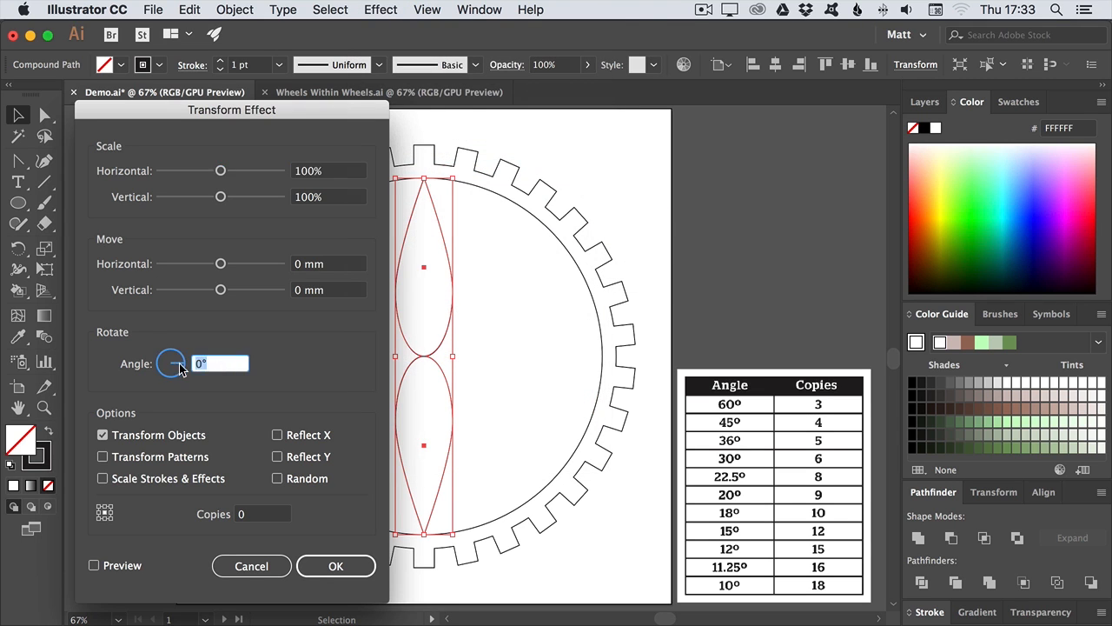
mouse_move(292, 379)
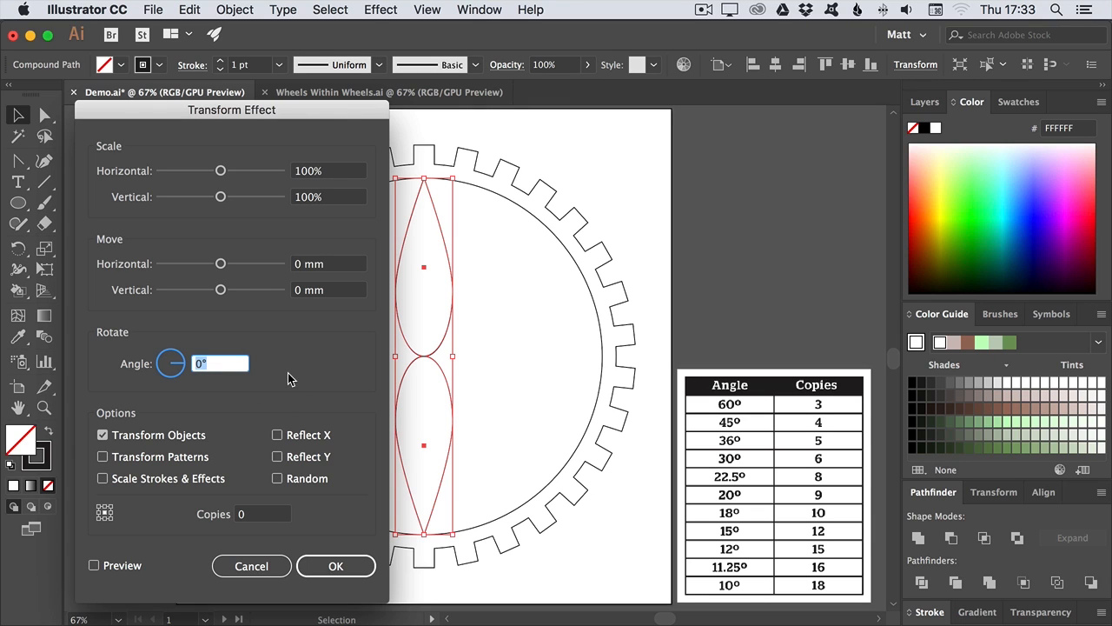
type("60")
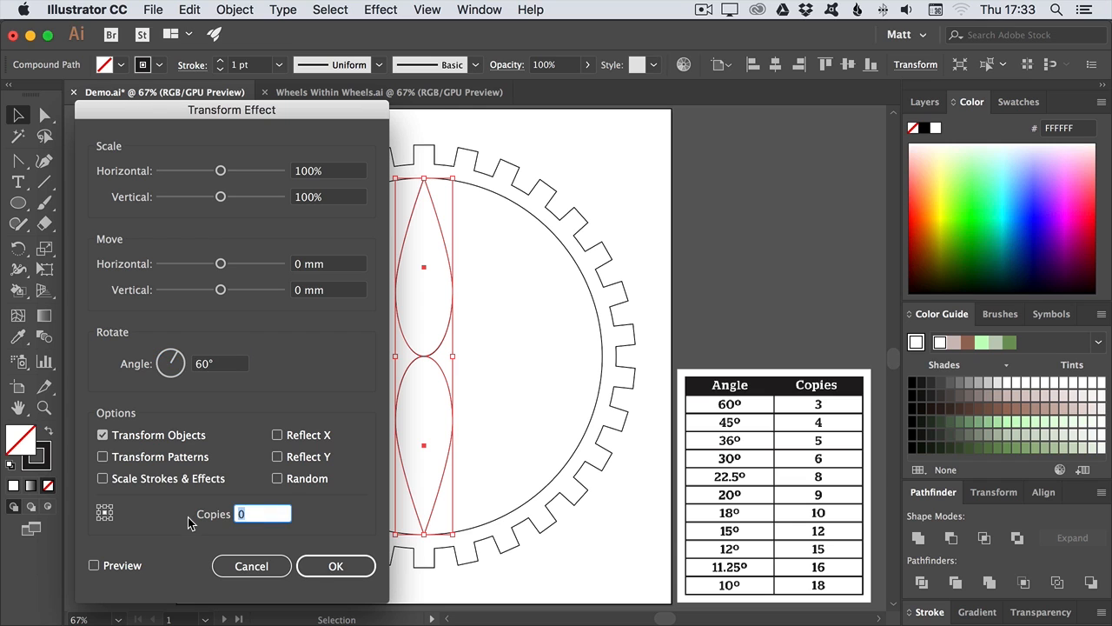
left_click(336, 567)
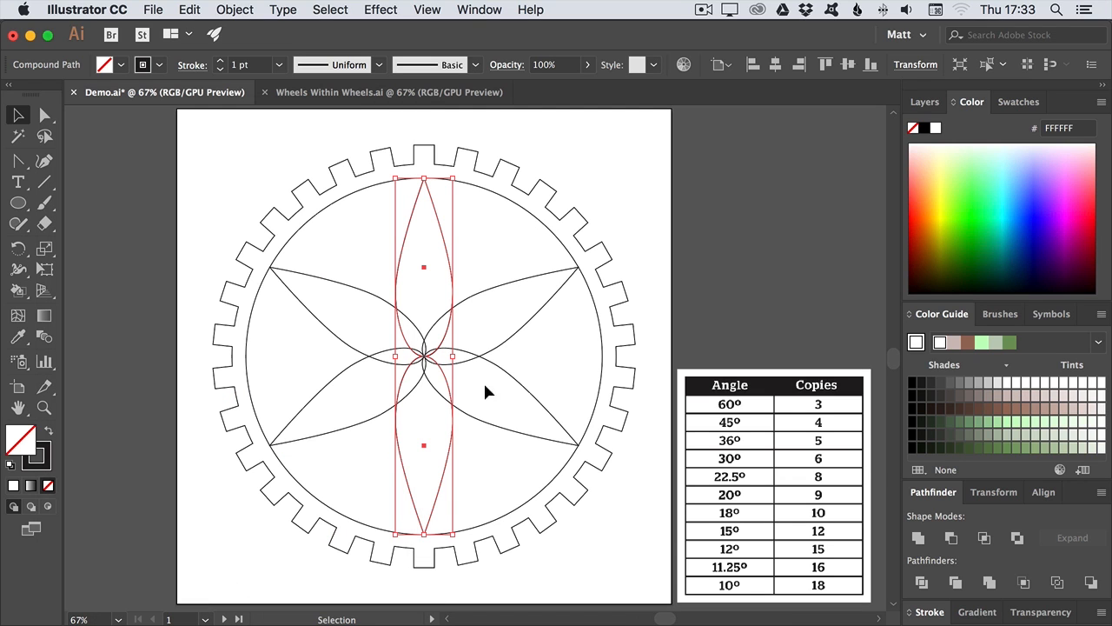
left_click_drag(454, 356, 487, 356)
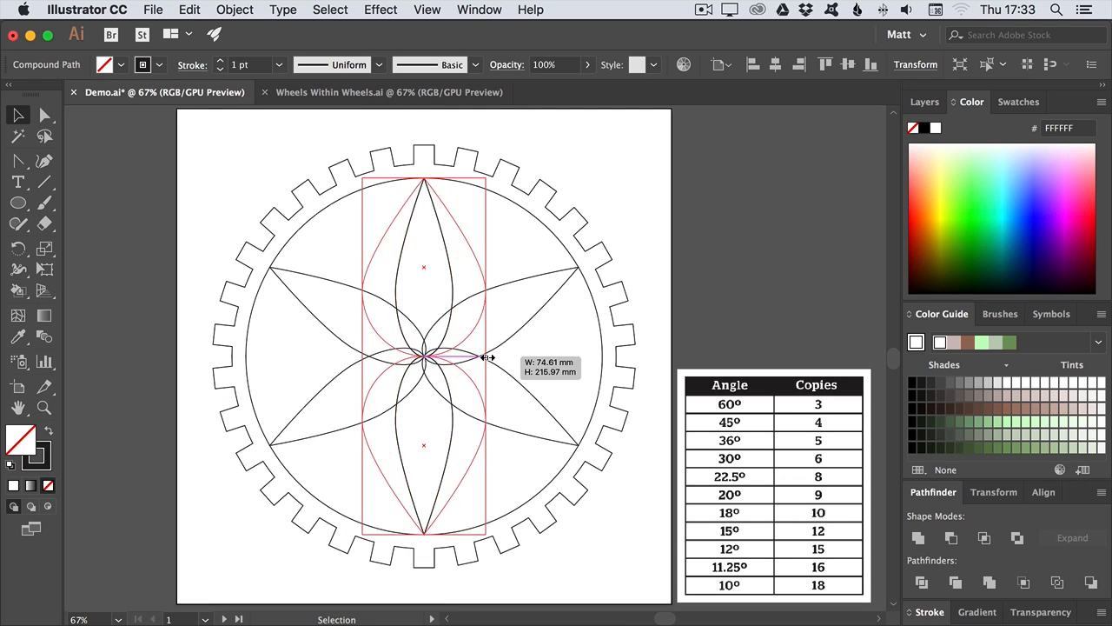
left_click_drag(483, 358, 530, 360)
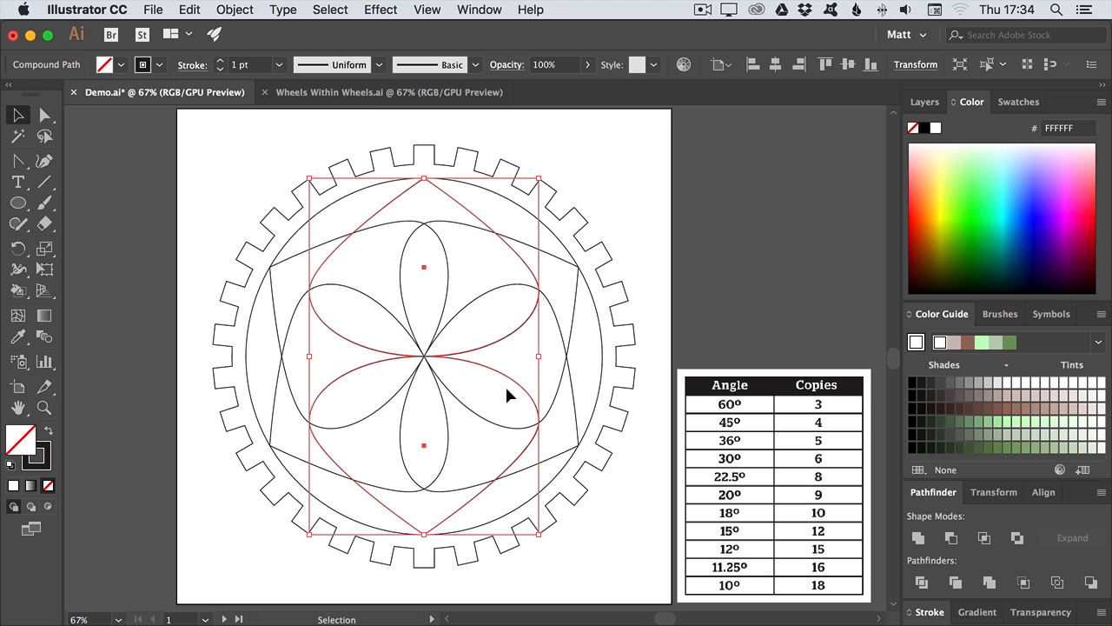
- Expand Appearance so the six petals and hexagon outline become real grouped paths
left_click(233, 10)
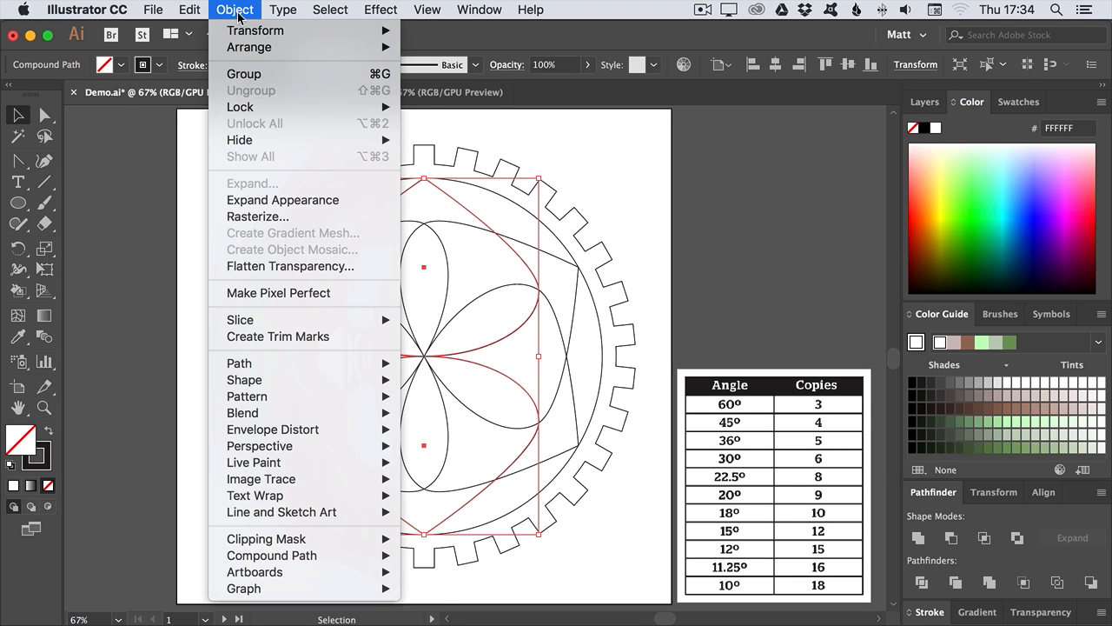
mouse_move(282, 199)
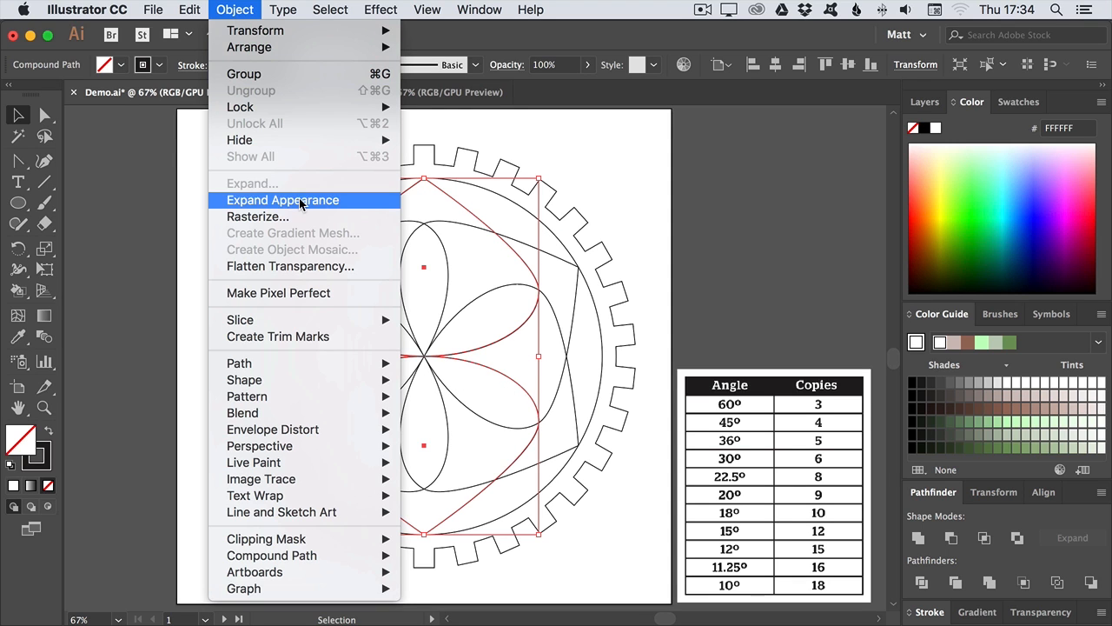
left_click(282, 200)
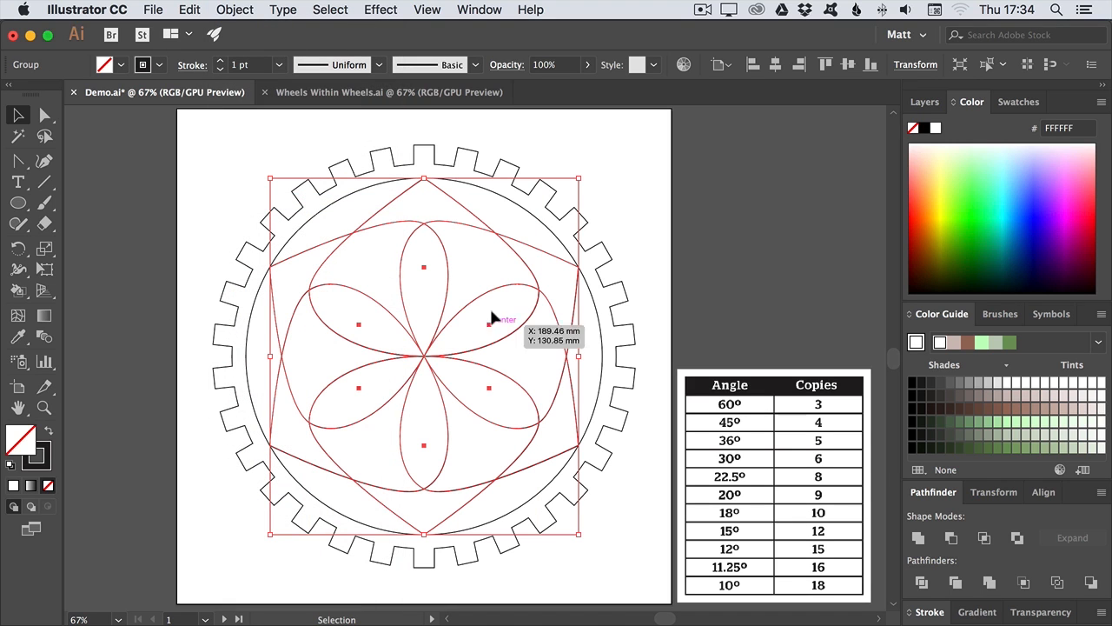
mouse_move(205, 222)
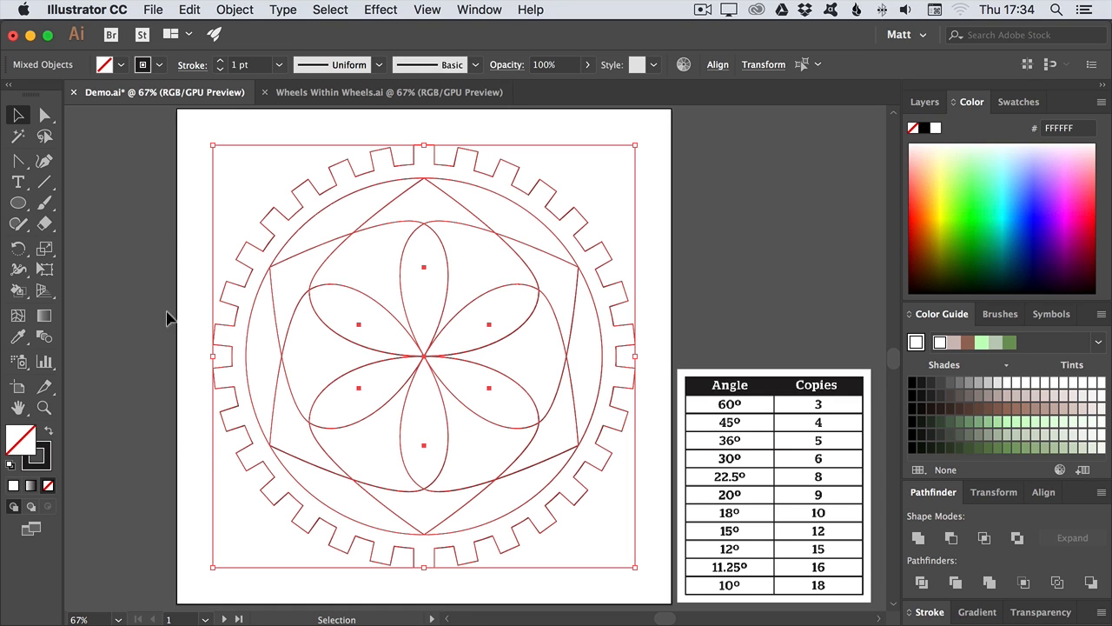
mouse_move(17, 292)
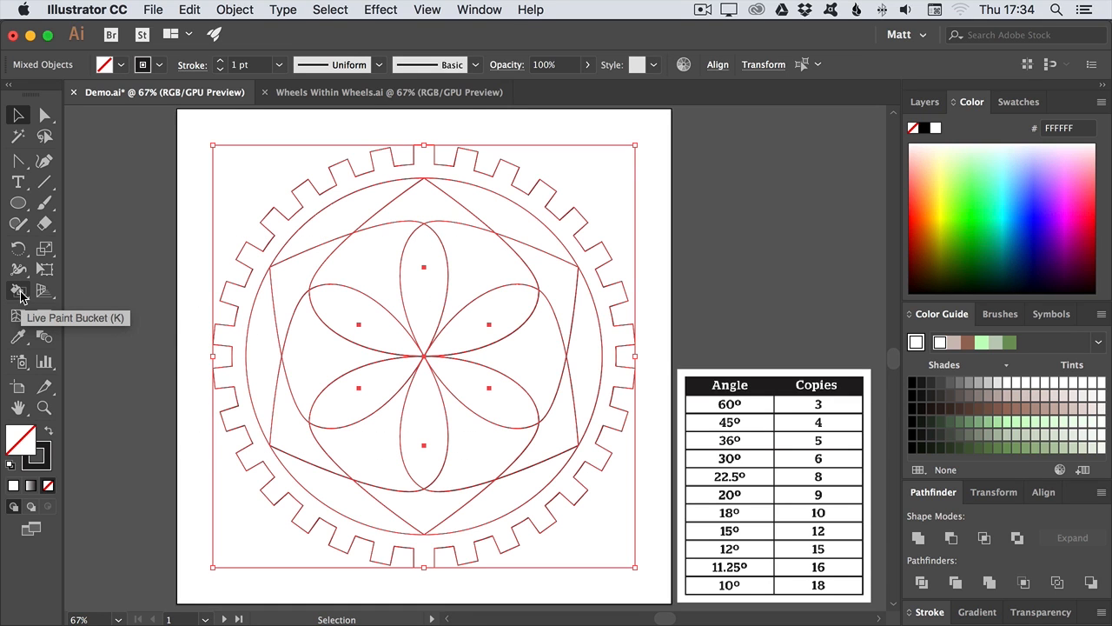
- Fill the mandala regions with the Live Paint Bucket in orange and green, then switch to the Wheels Within Wheels document
left_click(19, 292)
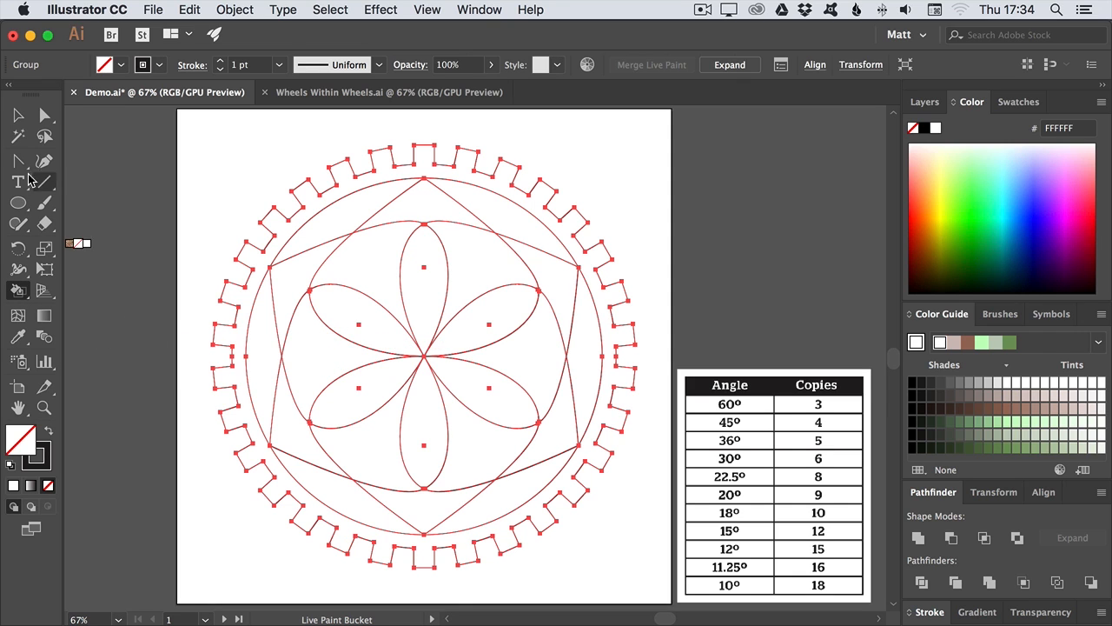
left_click(18, 115)
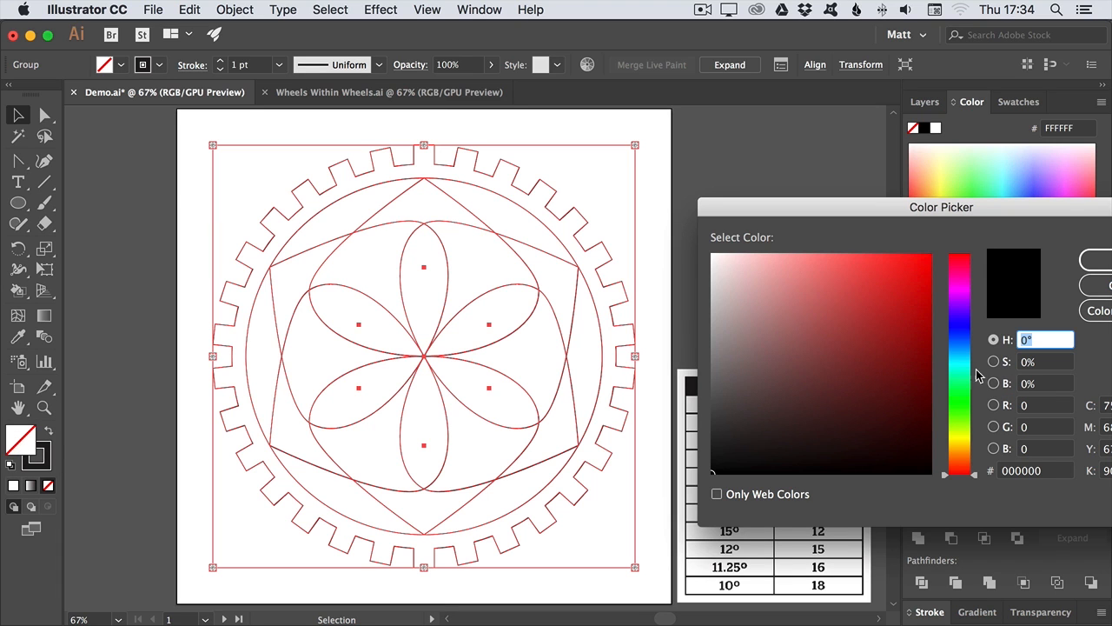
left_click(869, 271)
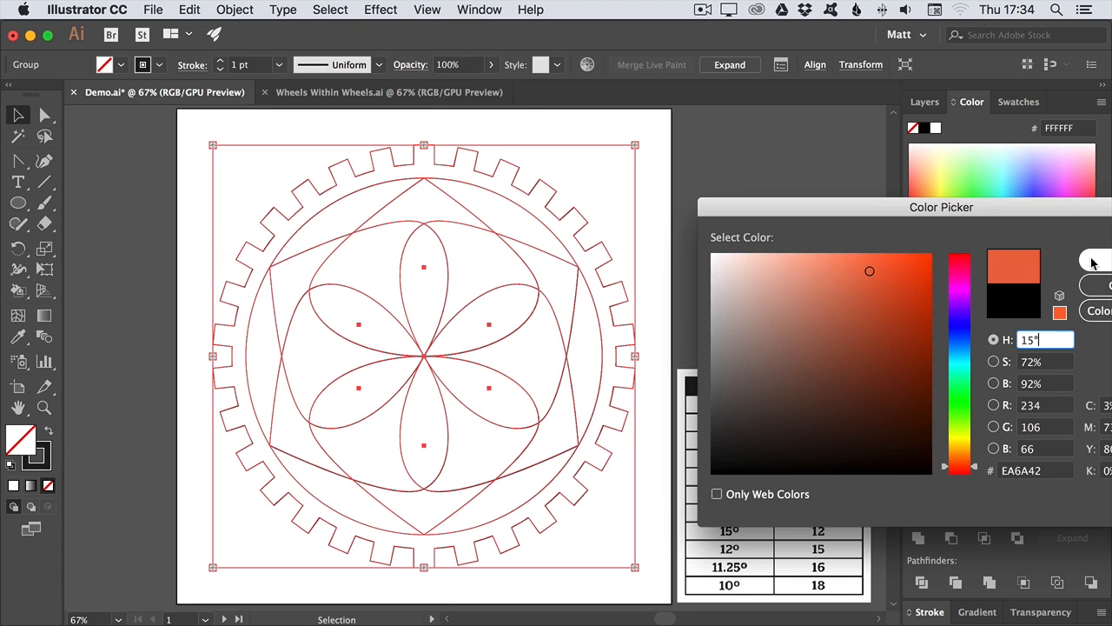
left_click(1097, 260)
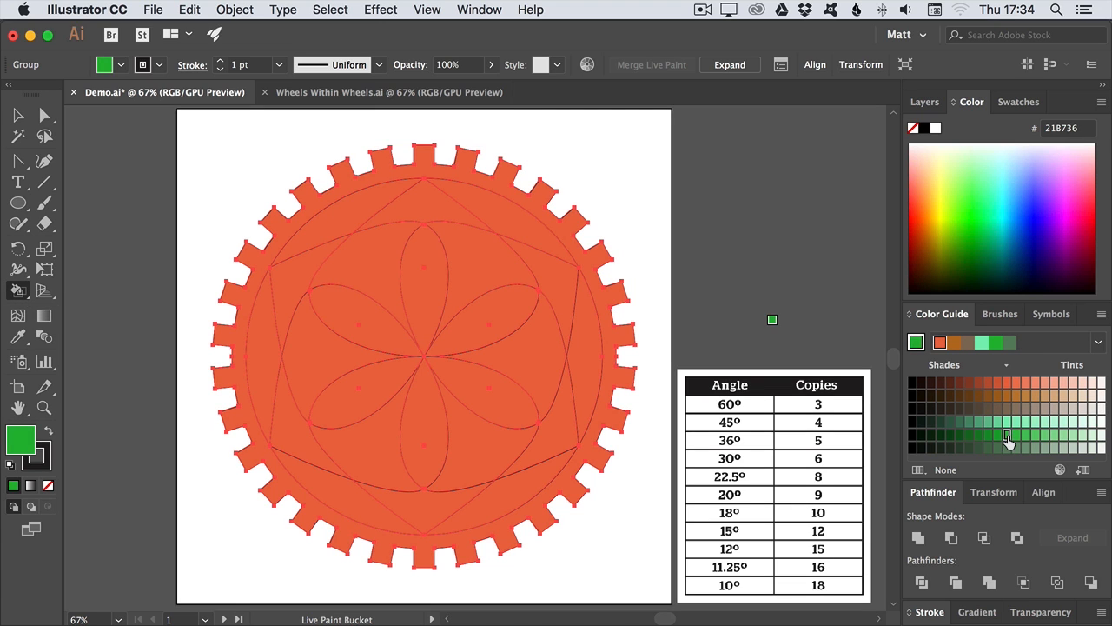
left_click(424, 487)
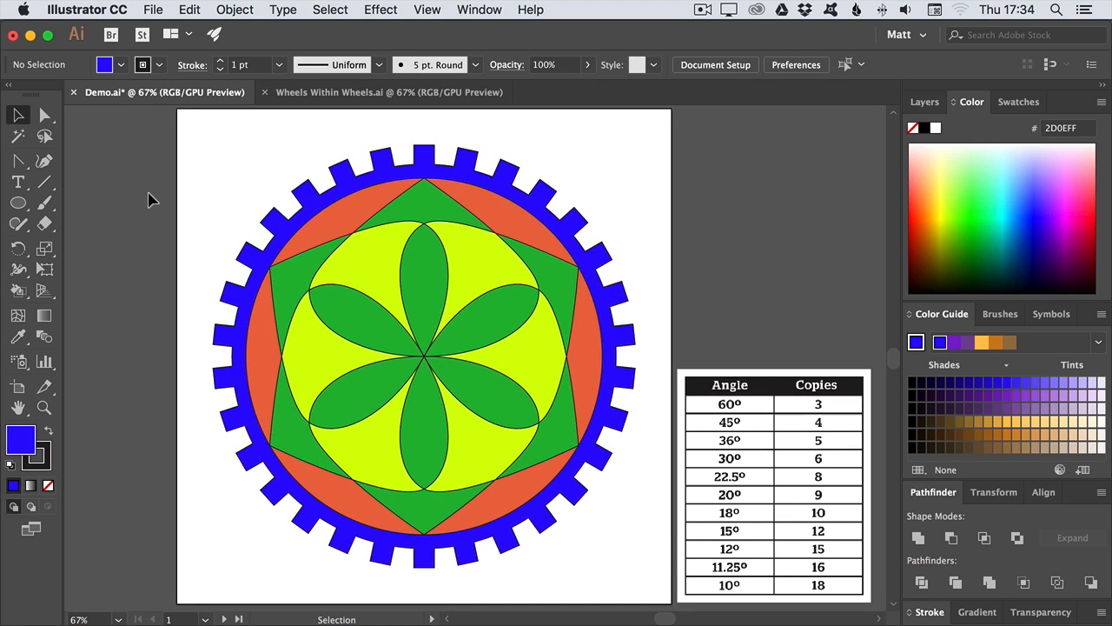
mouse_move(483, 71)
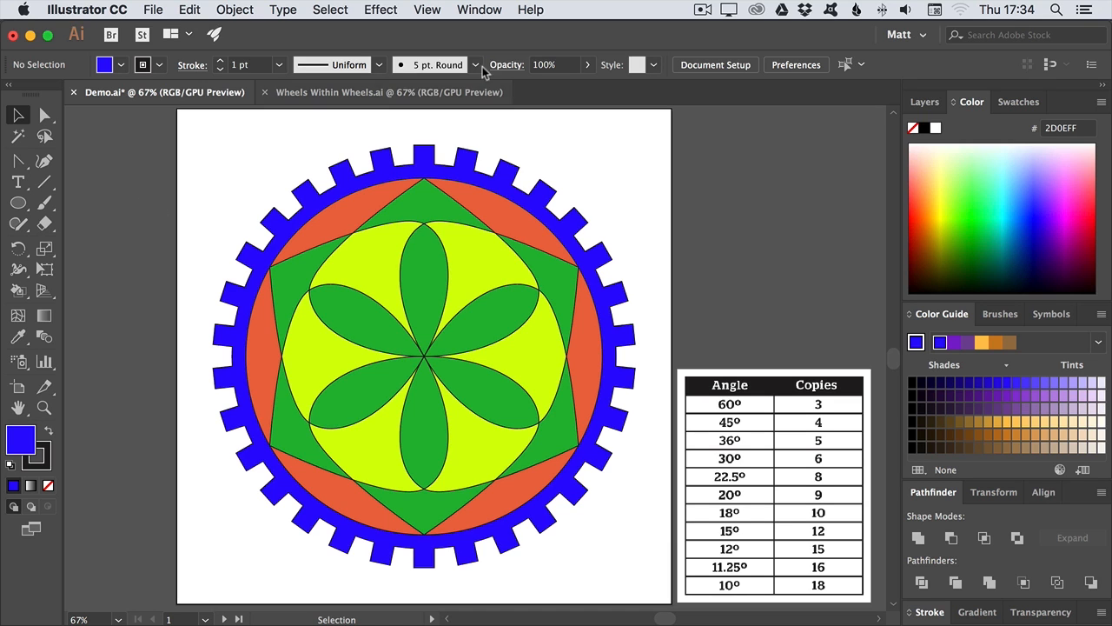
left_click(390, 92)
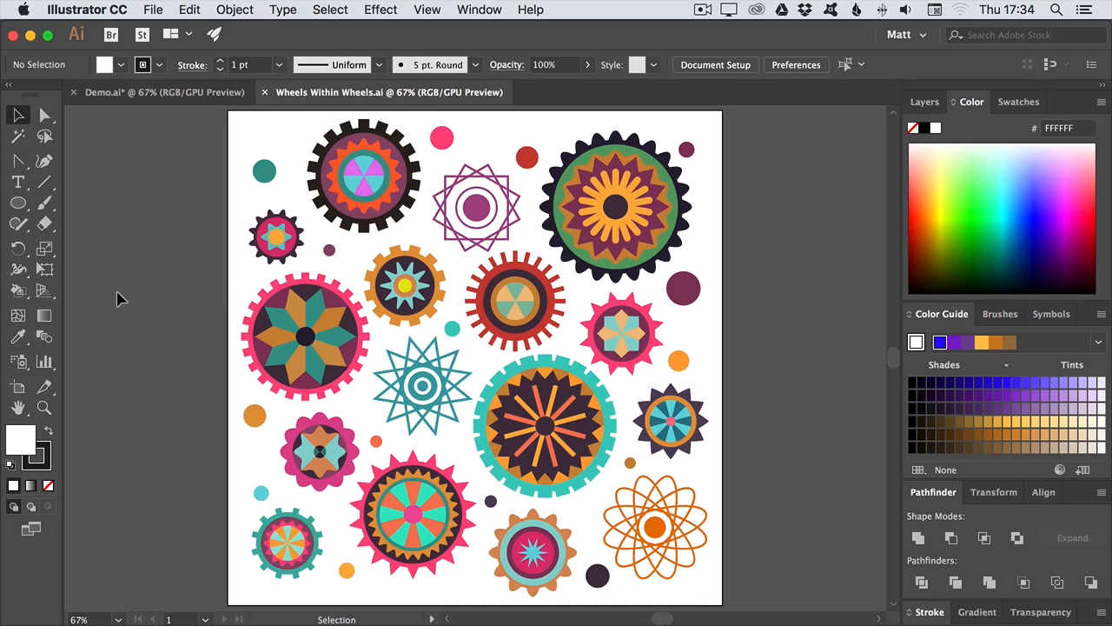